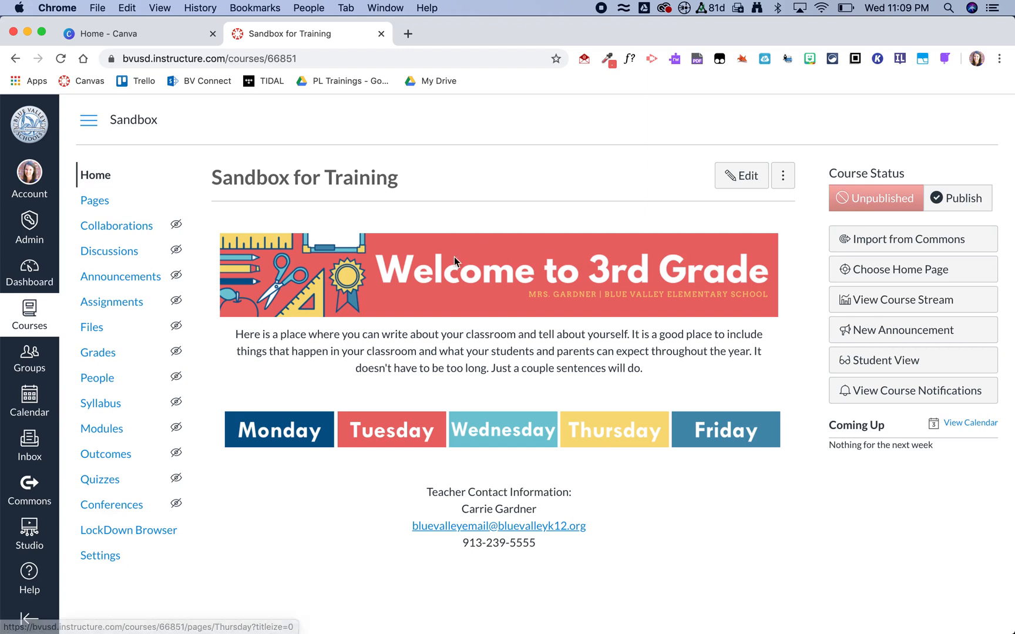
mouse_move(667, 459)
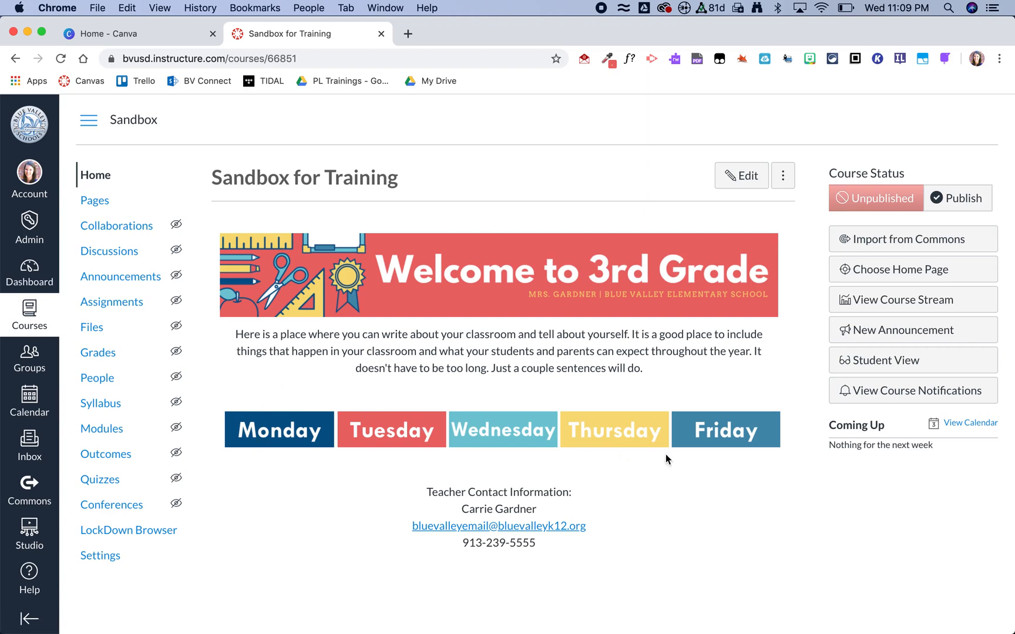
mouse_move(802, 458)
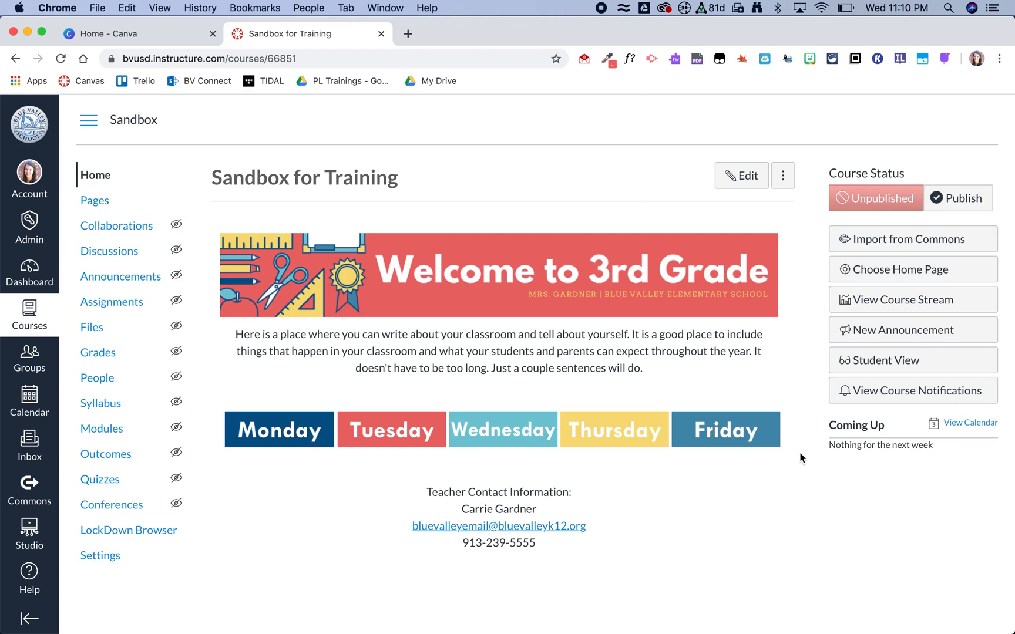
mouse_move(752, 324)
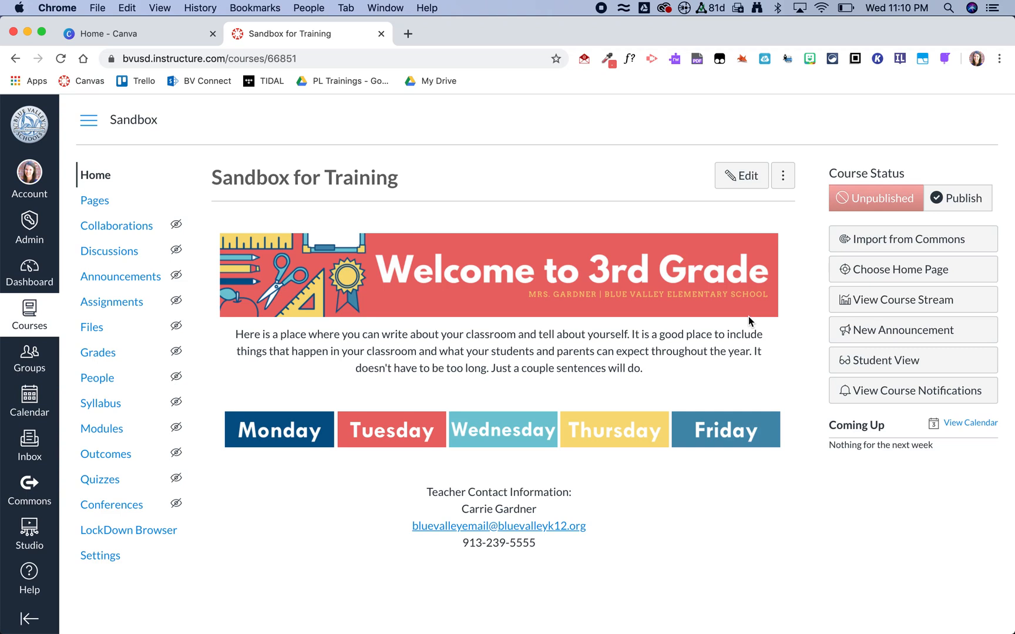
mouse_move(602, 110)
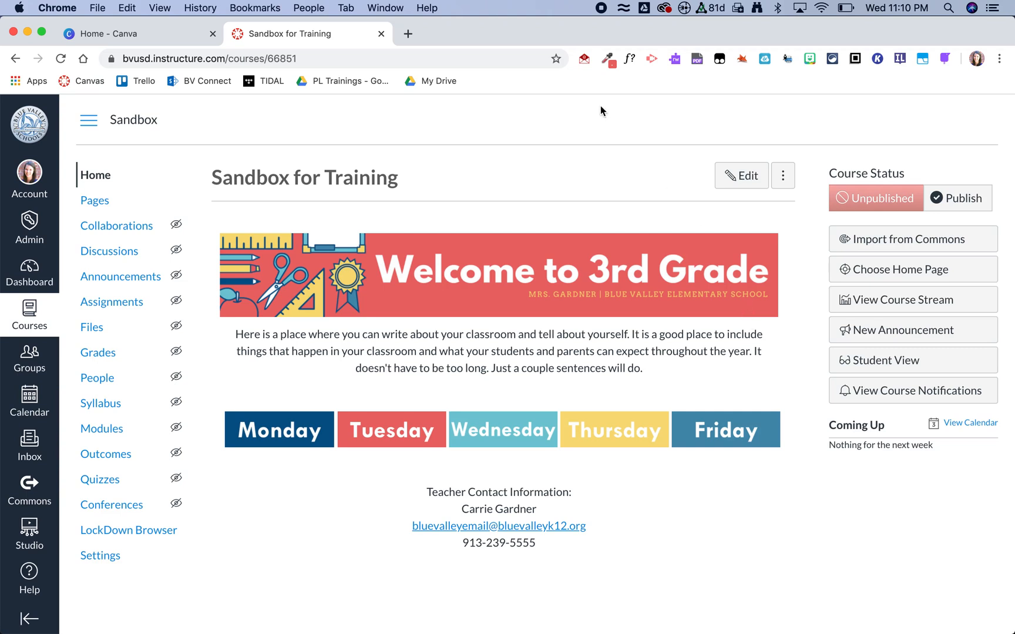
- From the Canva home page, start a new design using custom dimensions
left_click(117, 33)
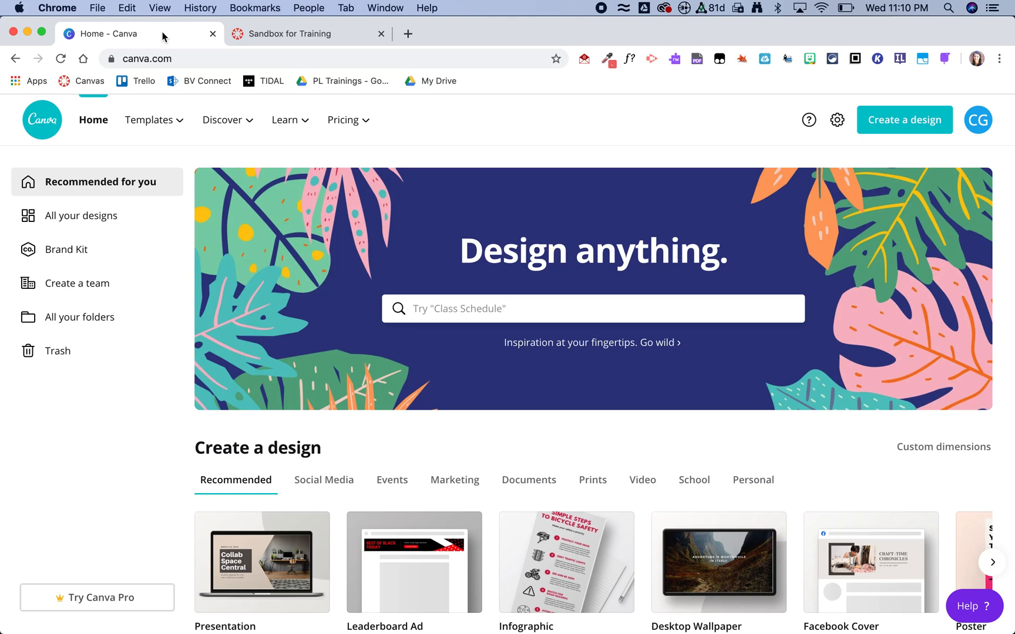
mouse_move(905, 120)
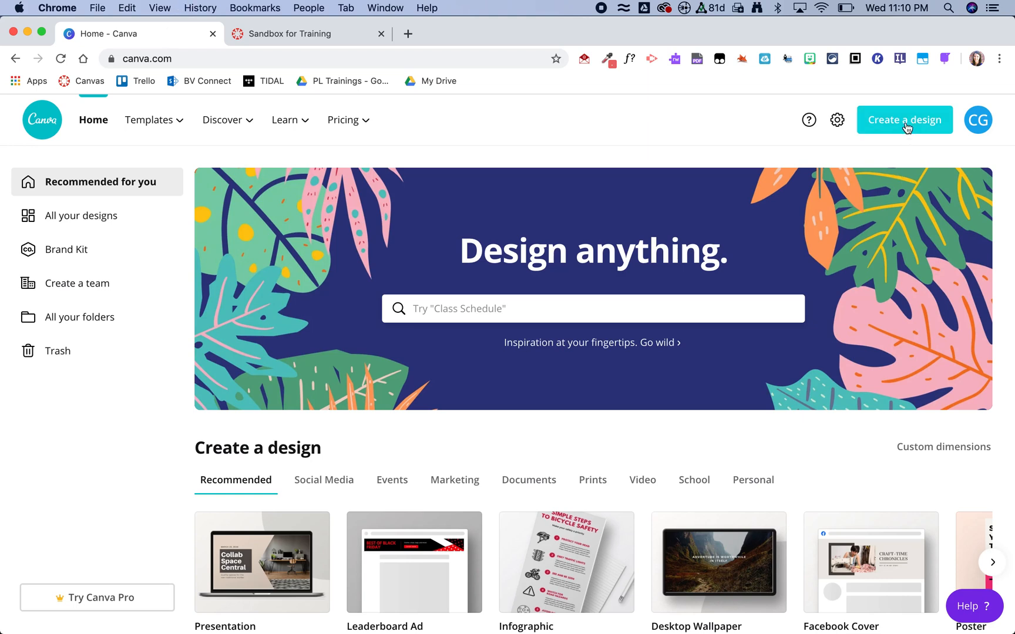
left_click(904, 120)
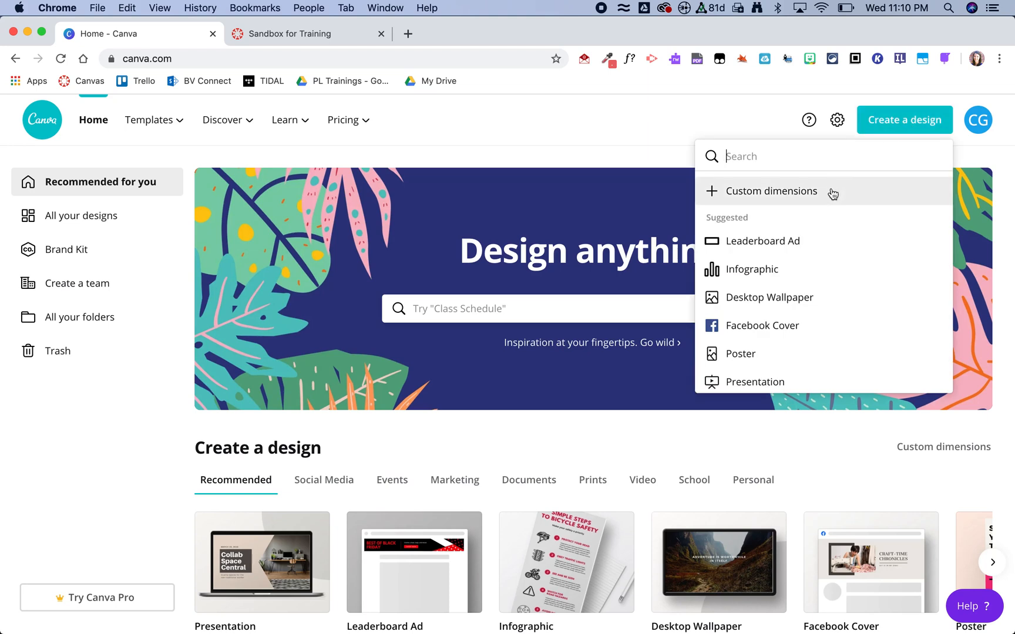
left_click(772, 192)
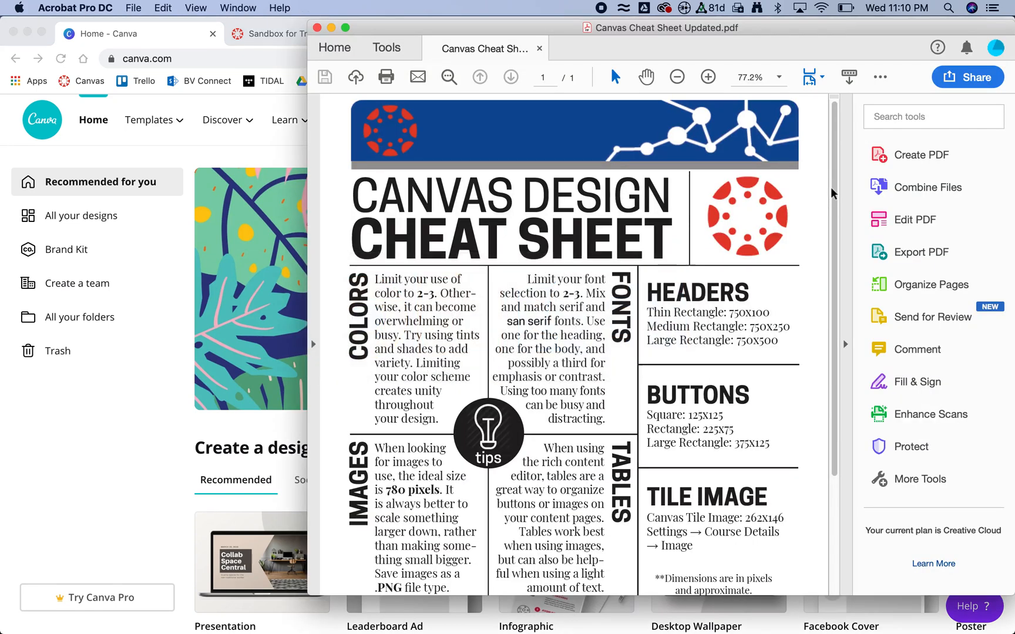
mouse_move(660, 309)
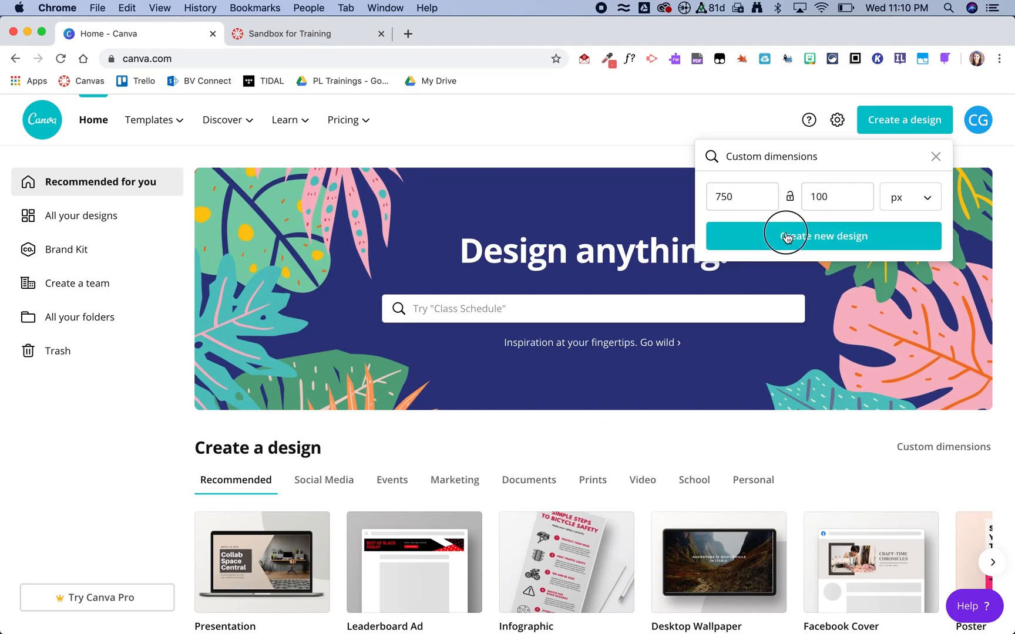
- Create the 750×100 px design and apply the Lighter District template to it
left_click(823, 236)
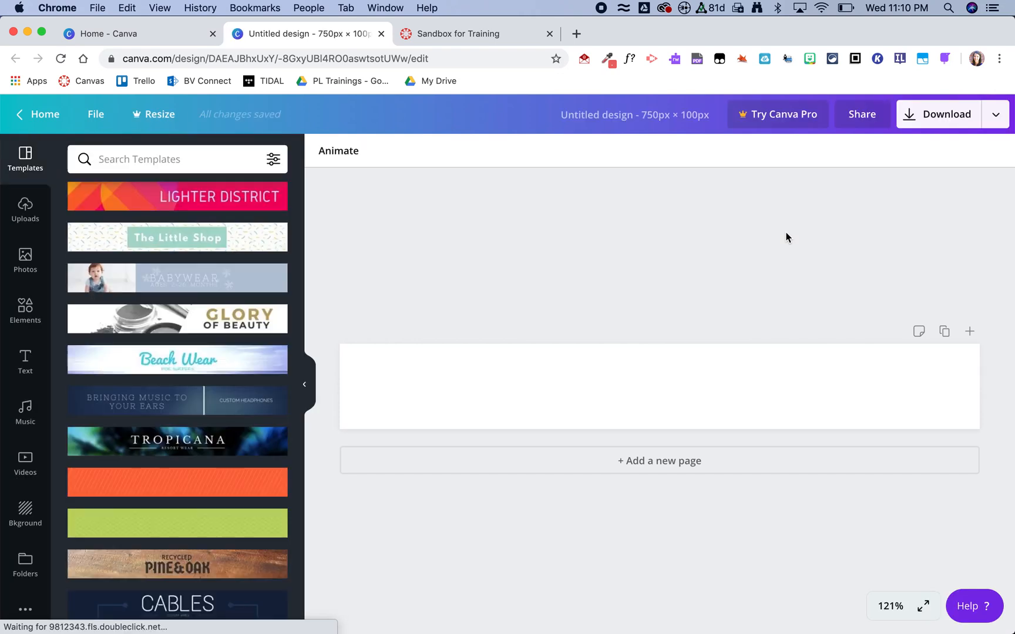
scroll("down", 3)
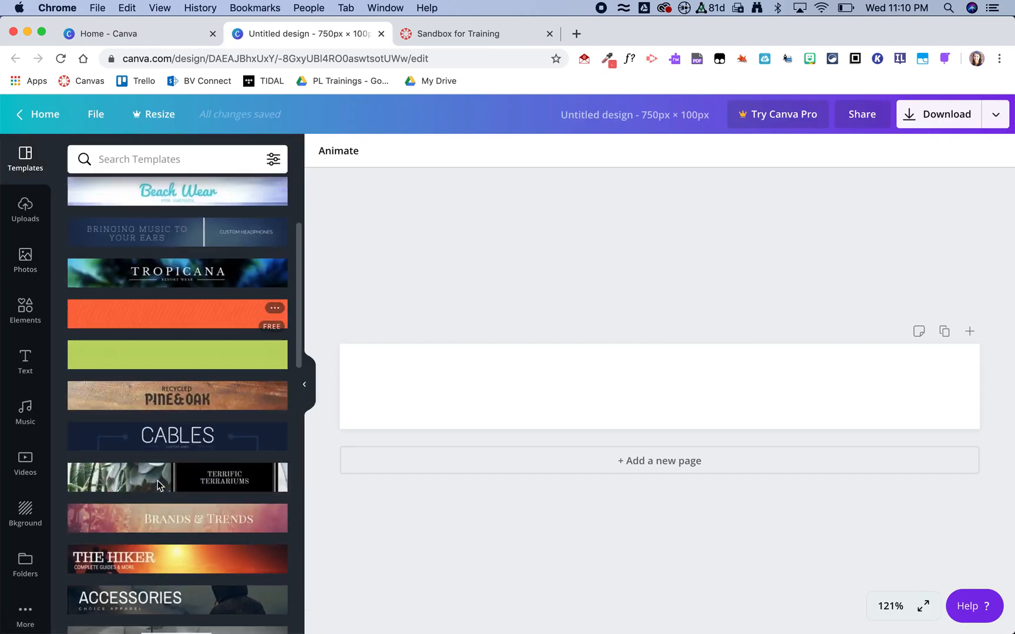
scroll("up", 3)
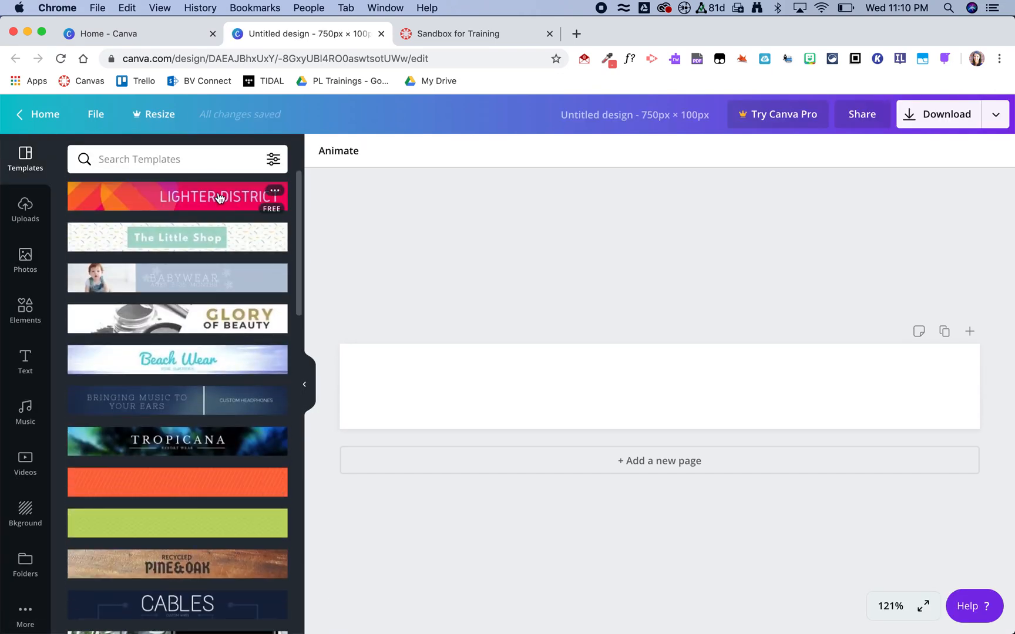
left_click(176, 196)
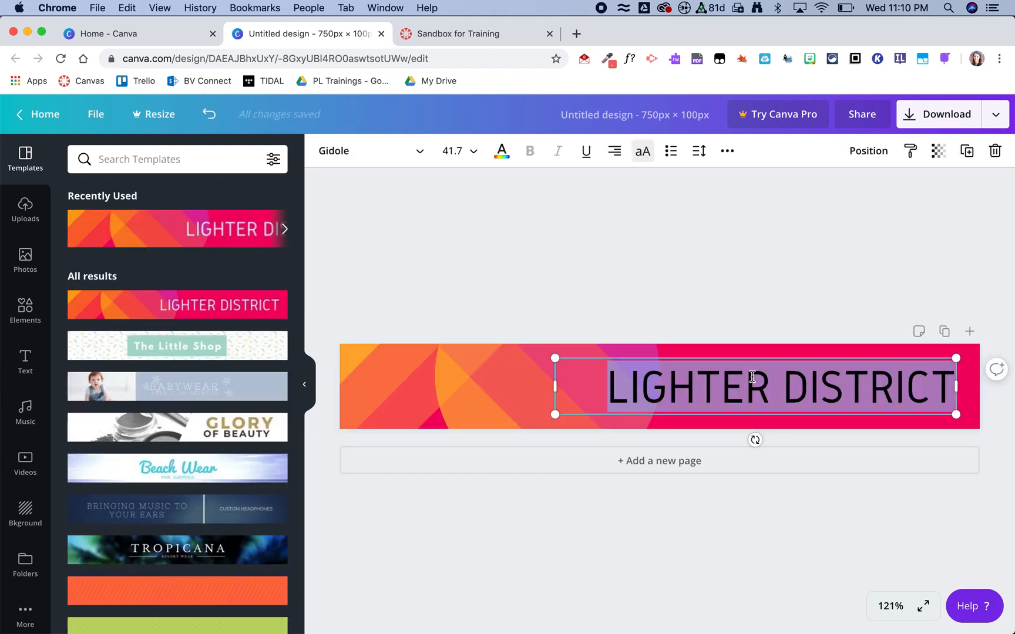
- Retype the heading as WELCOME! and set its font to Anton
type("WELCOME!")
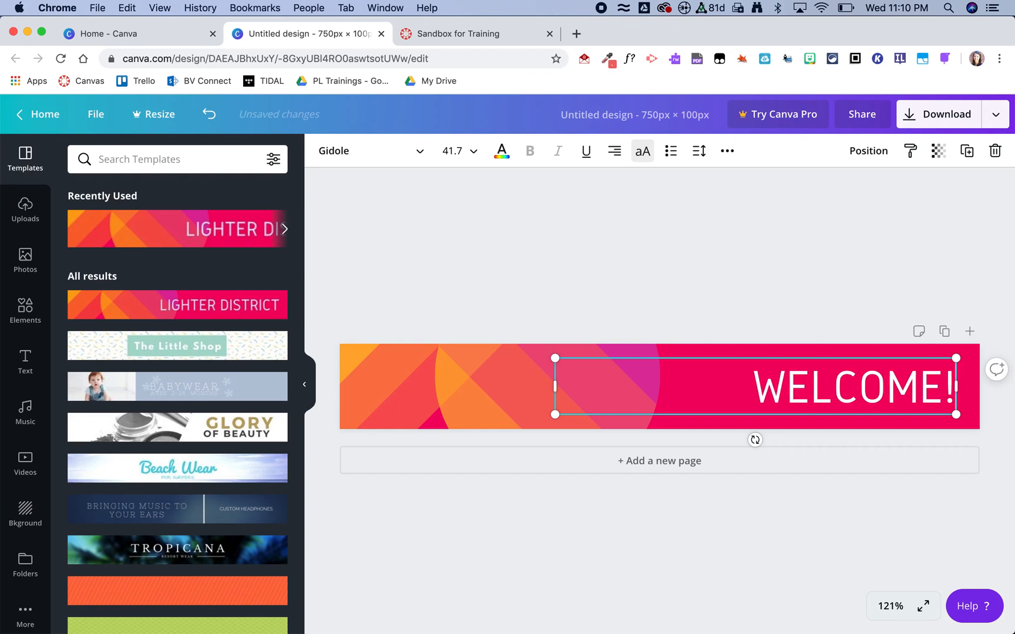
left_click(369, 151)
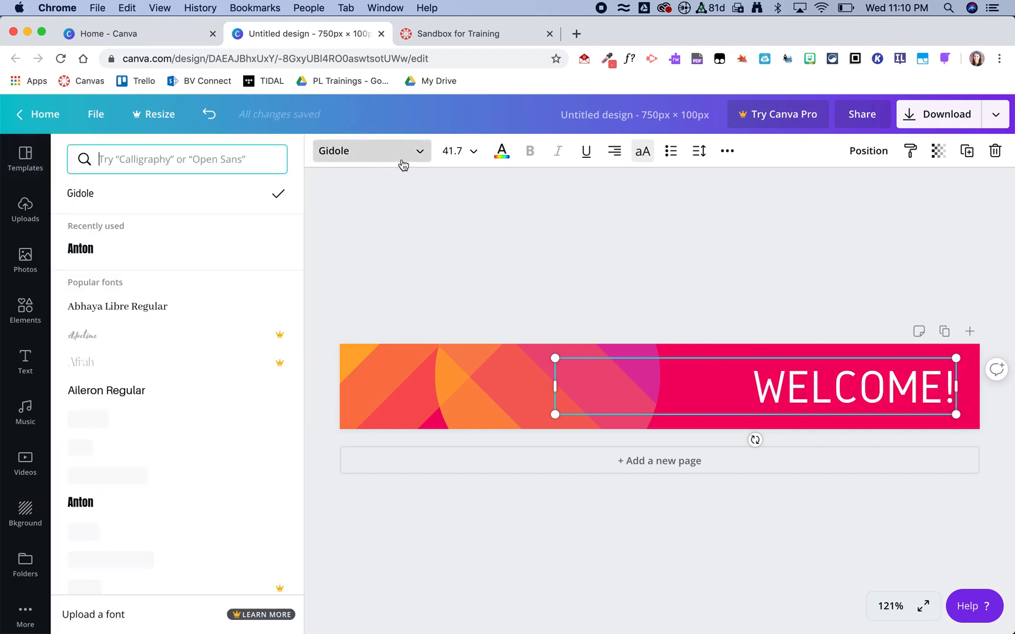
left_click(80, 248)
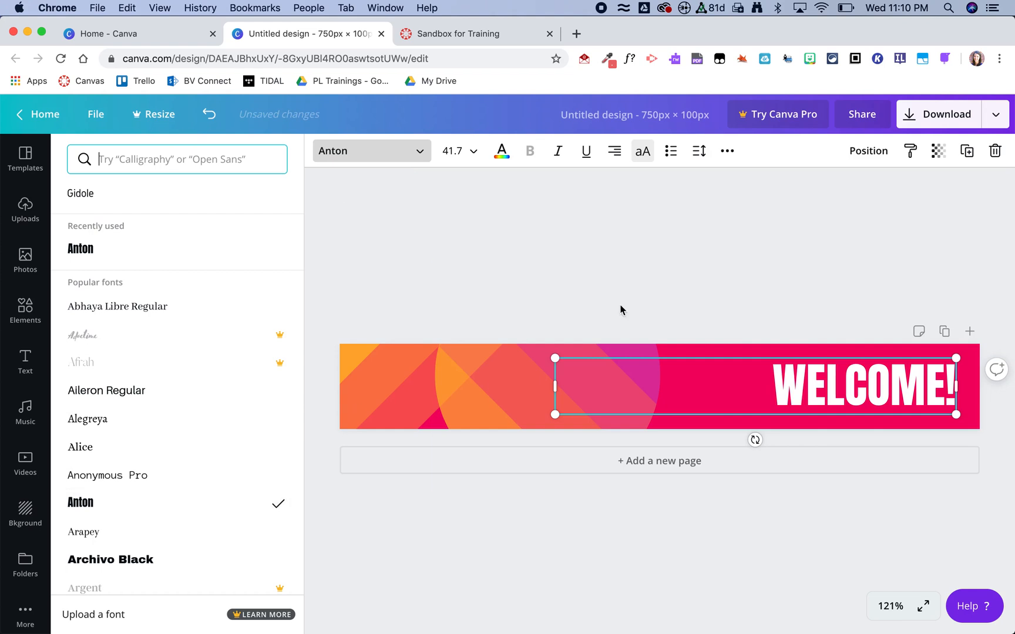
left_click(24, 158)
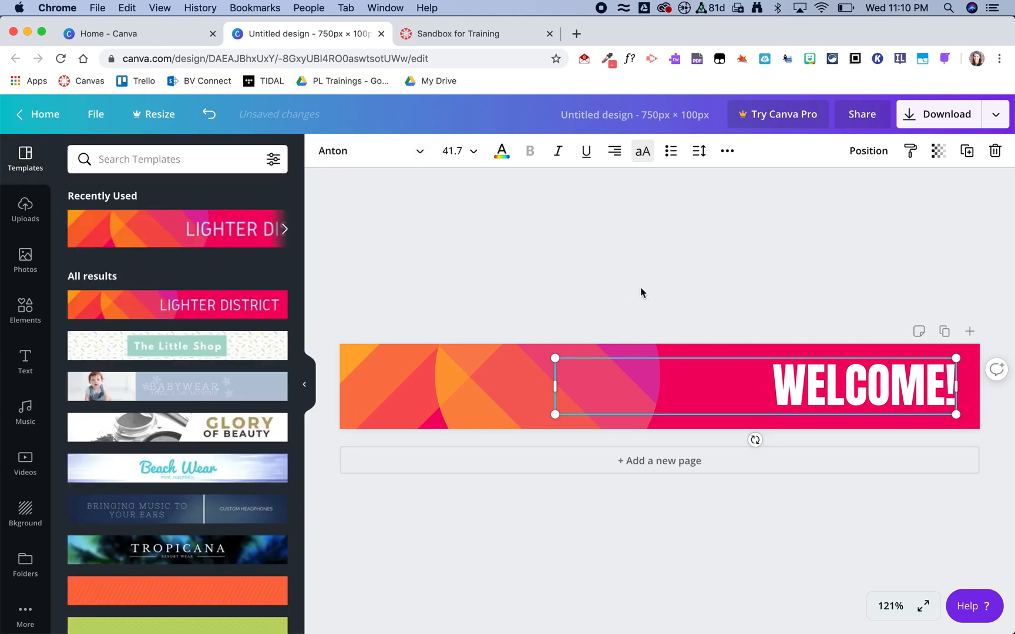
left_click(641, 293)
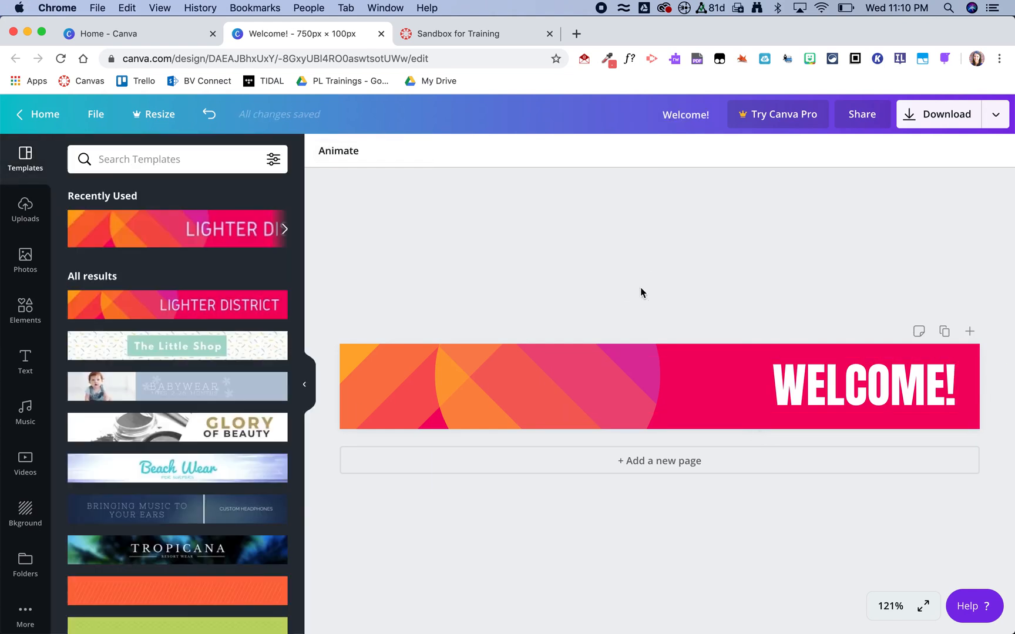
mouse_move(996, 123)
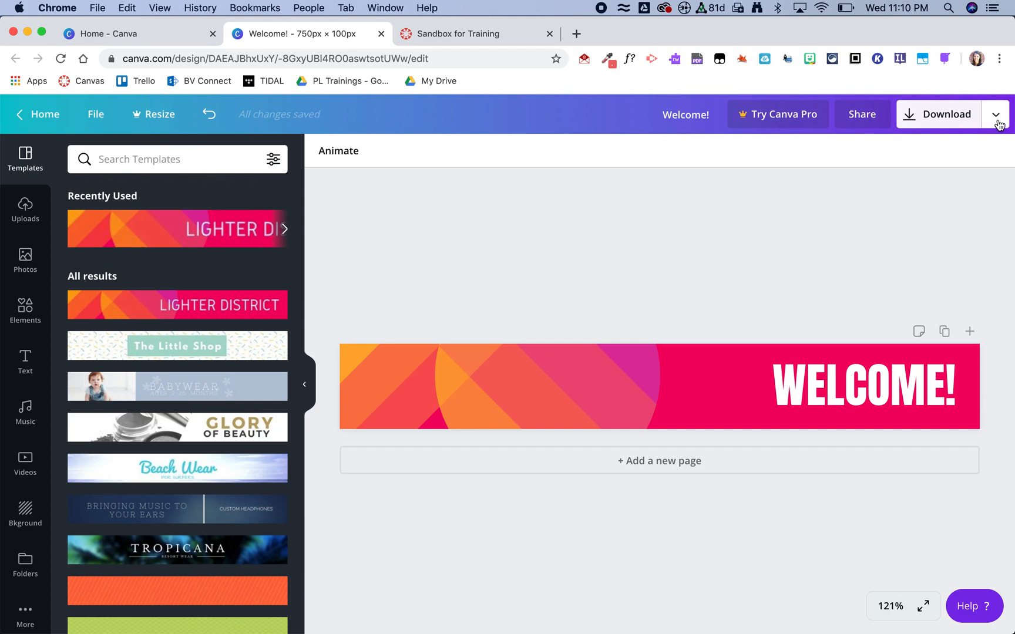
- Download the WELCOME! banner as a PNG and dismiss the published confirmation
left_click(997, 114)
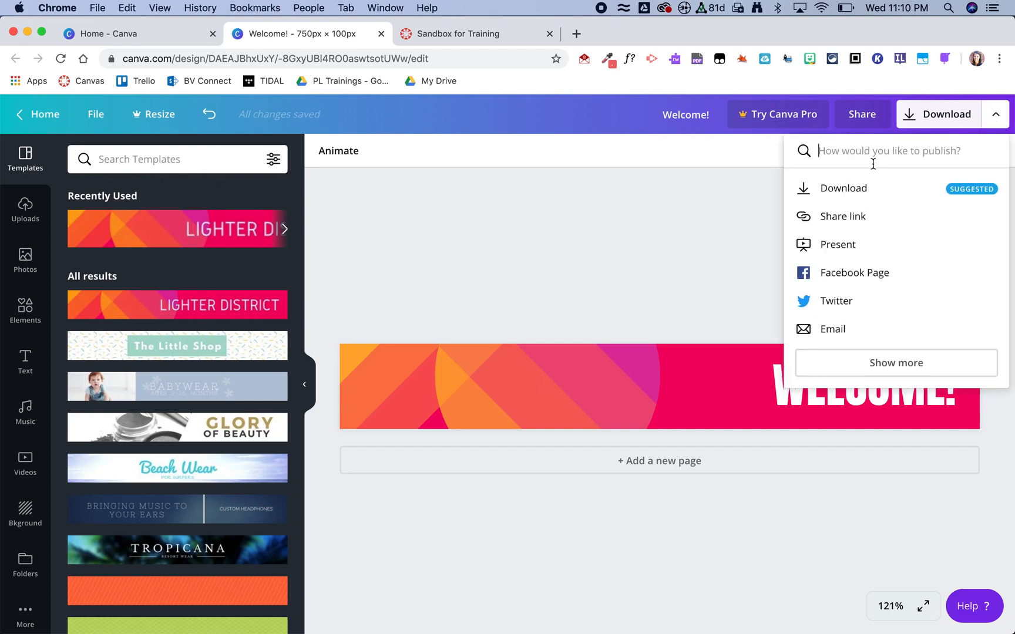
left_click(845, 188)
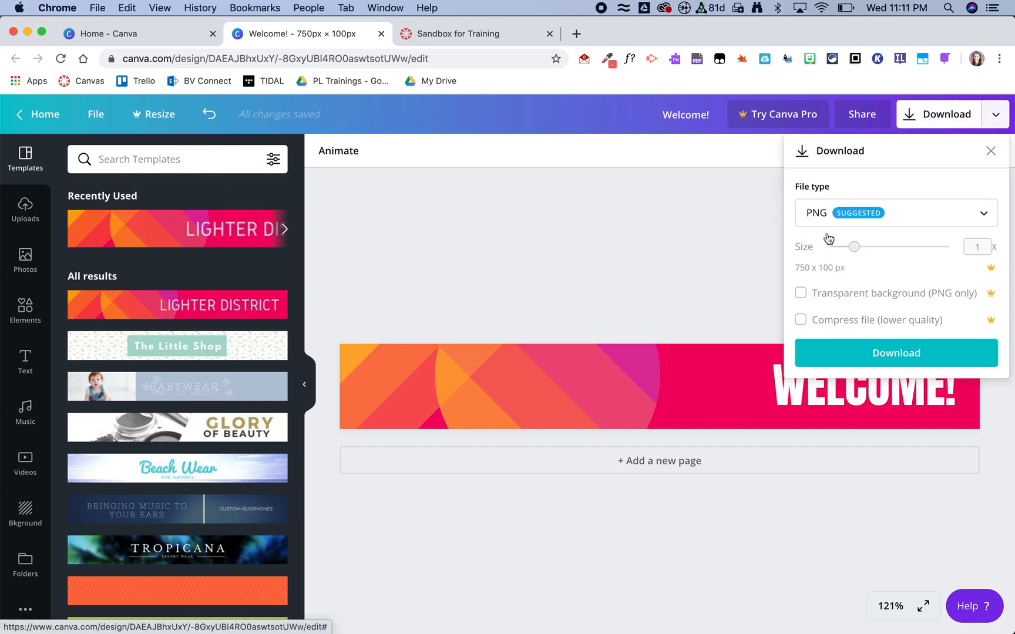
left_click(896, 352)
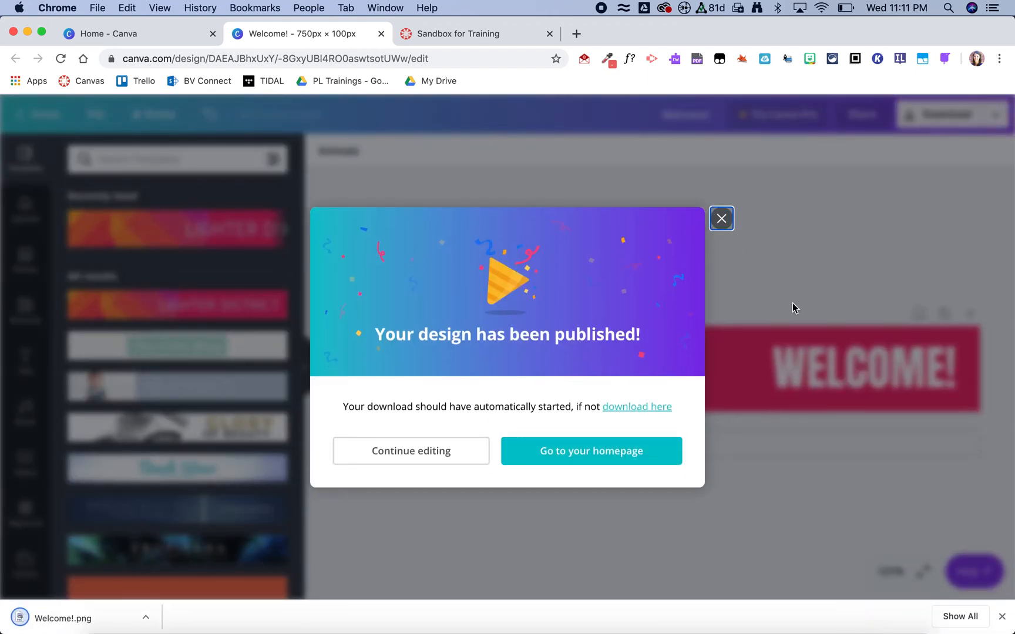
left_click(720, 219)
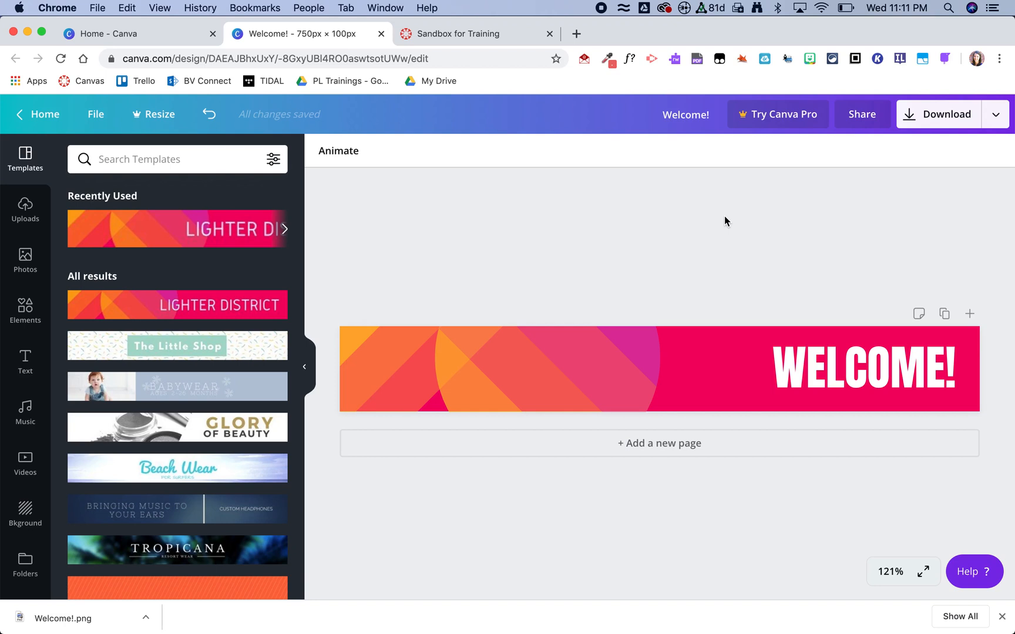
- In the Canvas course Pages, start a new page titled Welcome! and bring up the image insert choices
left_click(476, 33)
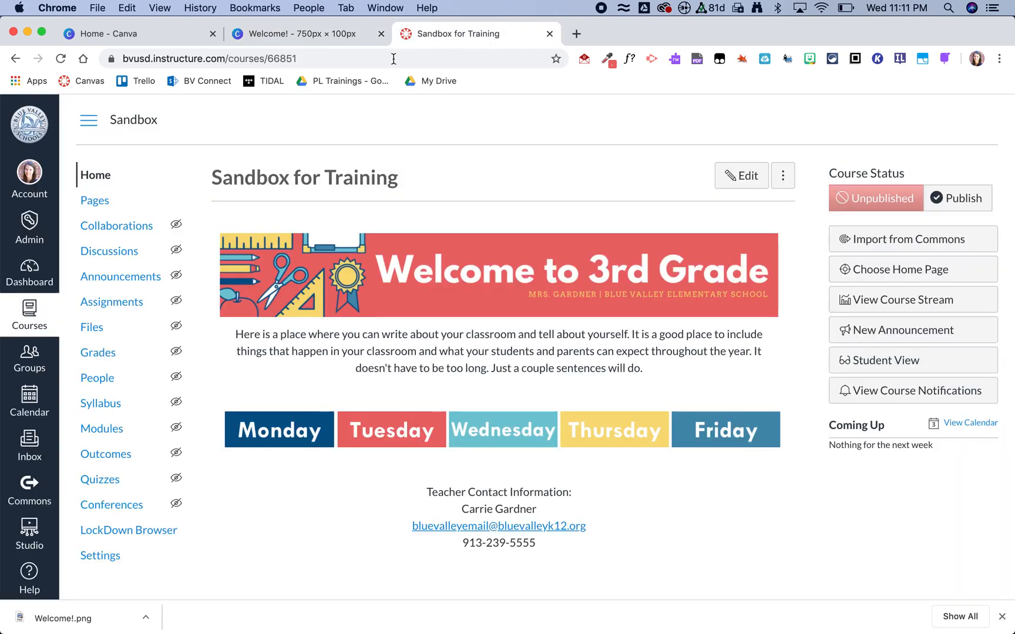
left_click(94, 200)
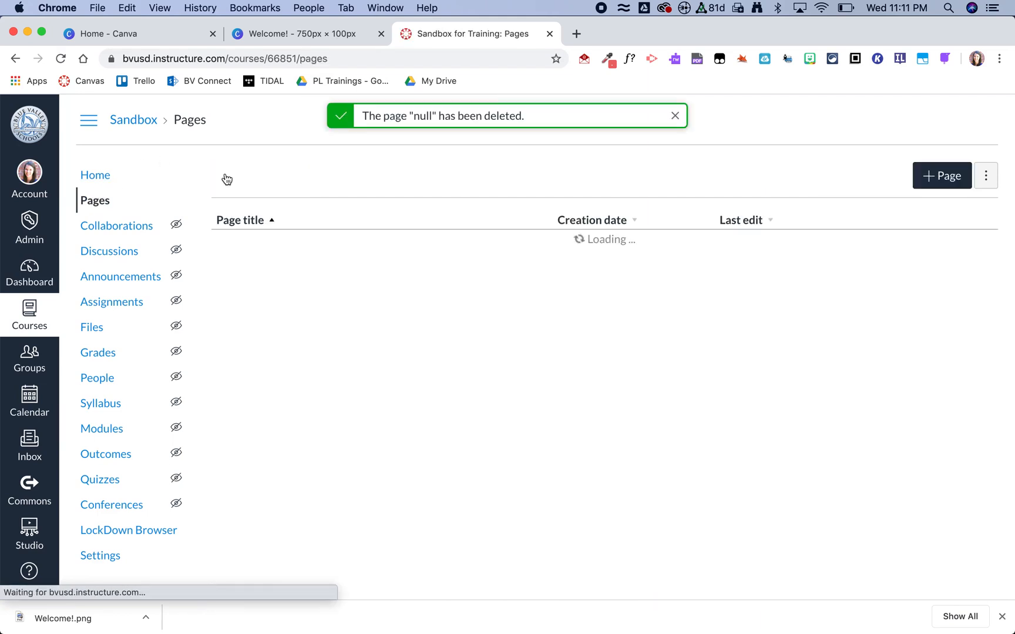
left_click(941, 175)
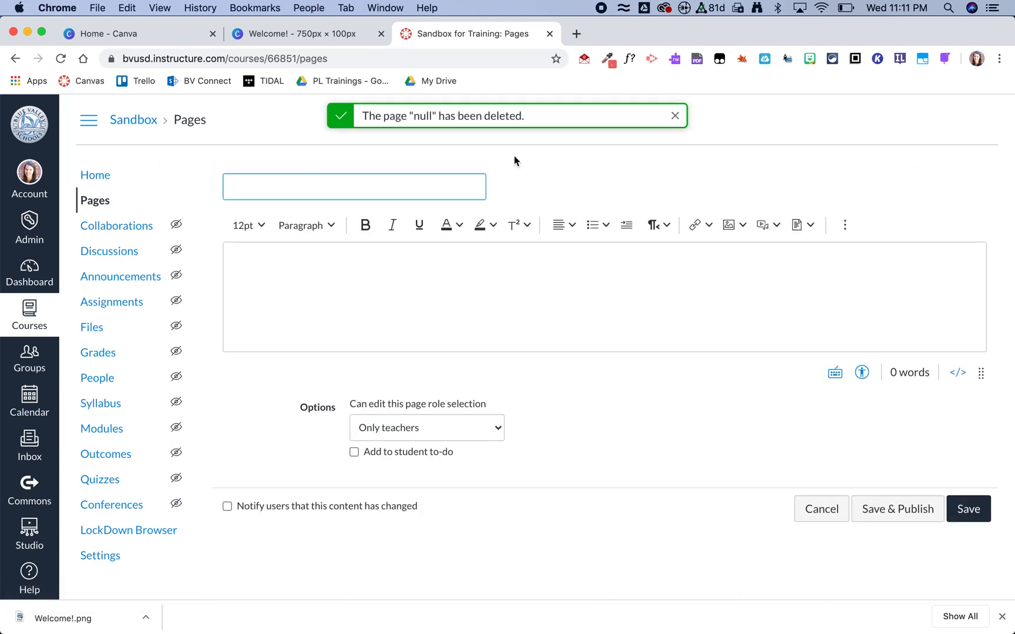
type("Welcome!")
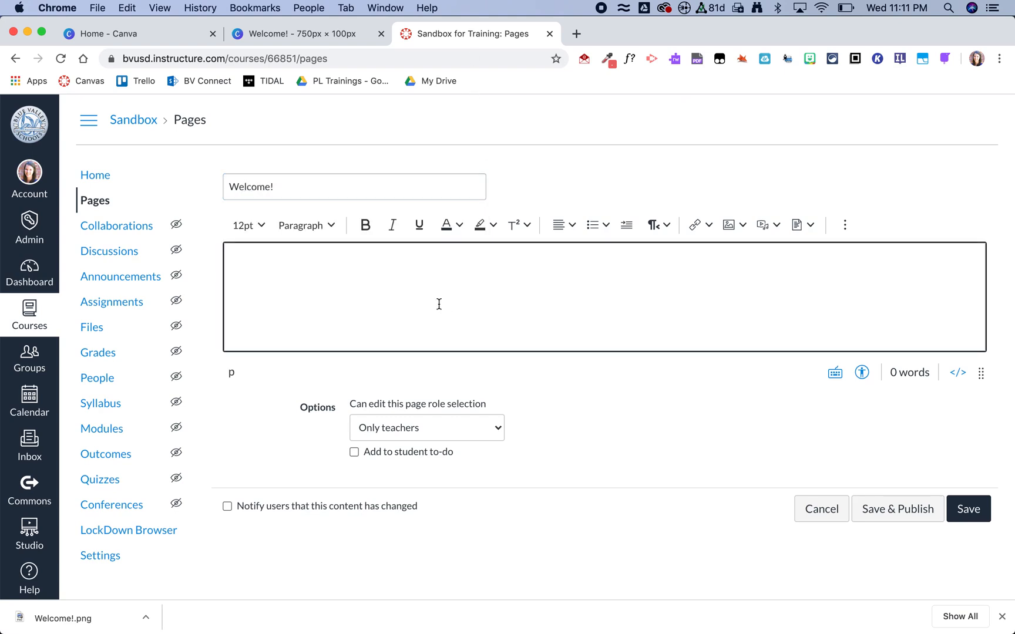
mouse_move(773, 420)
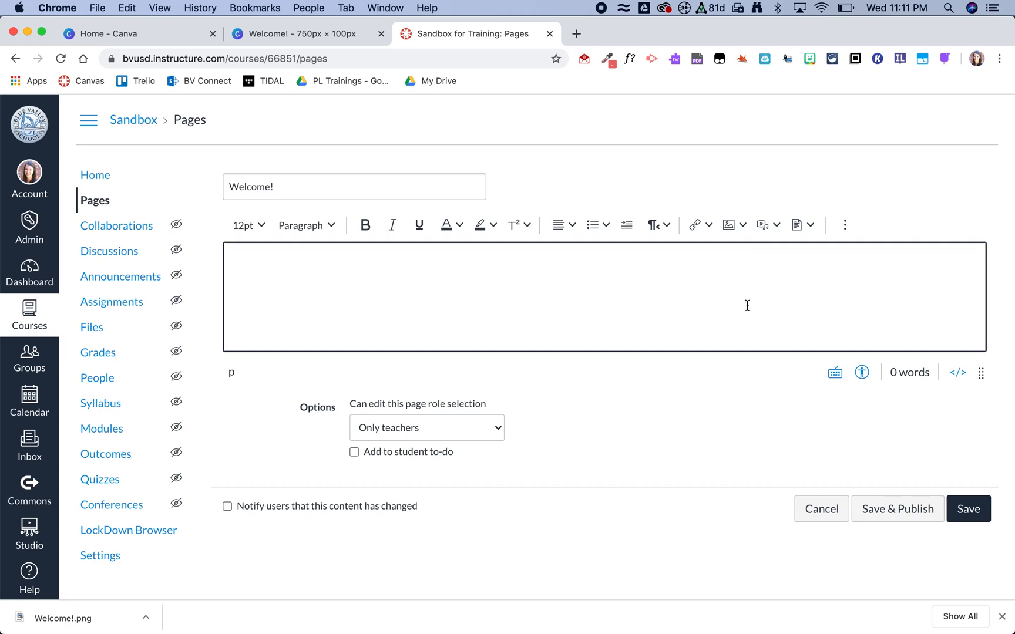
left_click(742, 224)
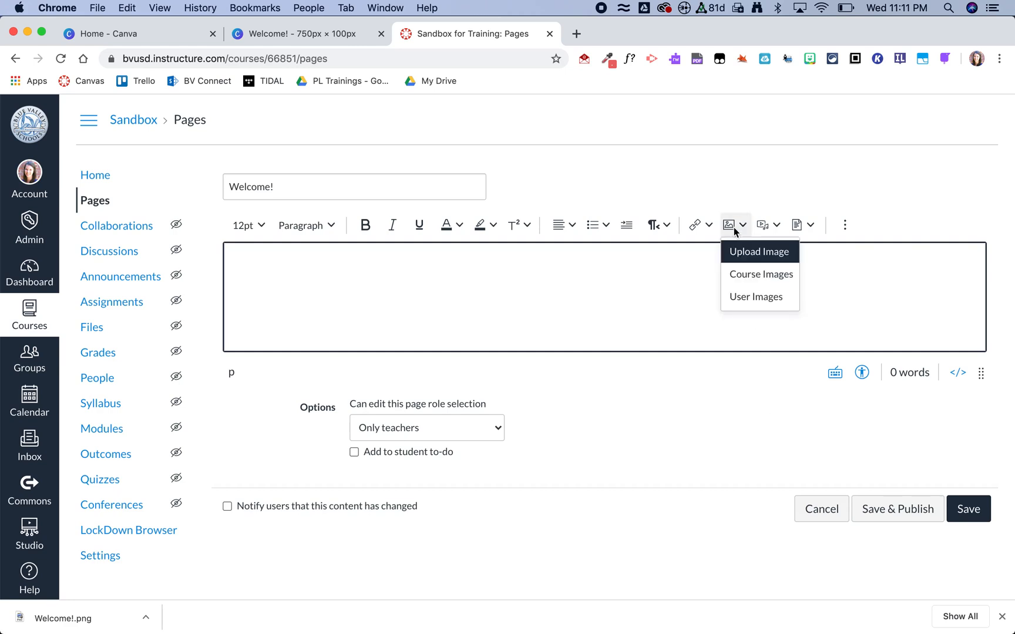
- Upload Welcome!.png from the computer into the page body and select it
left_click(759, 252)
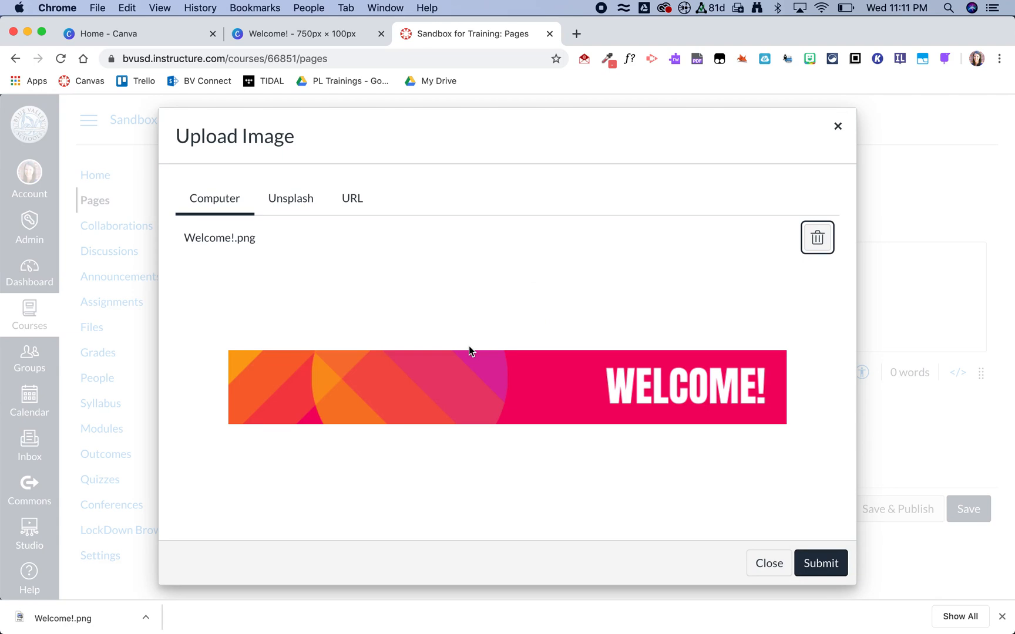
mouse_move(524, 359)
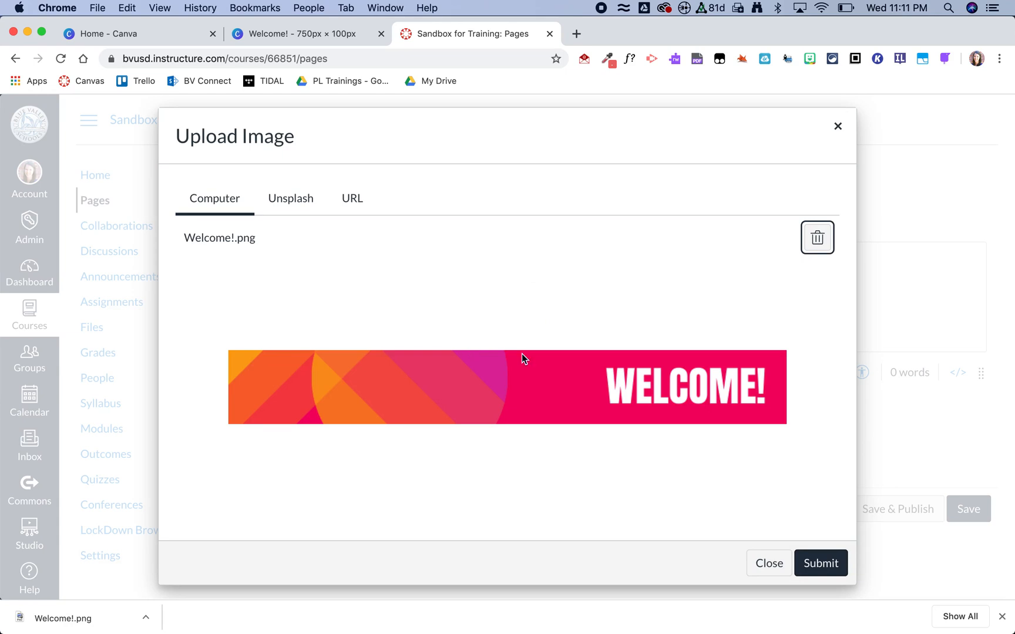
left_click(820, 563)
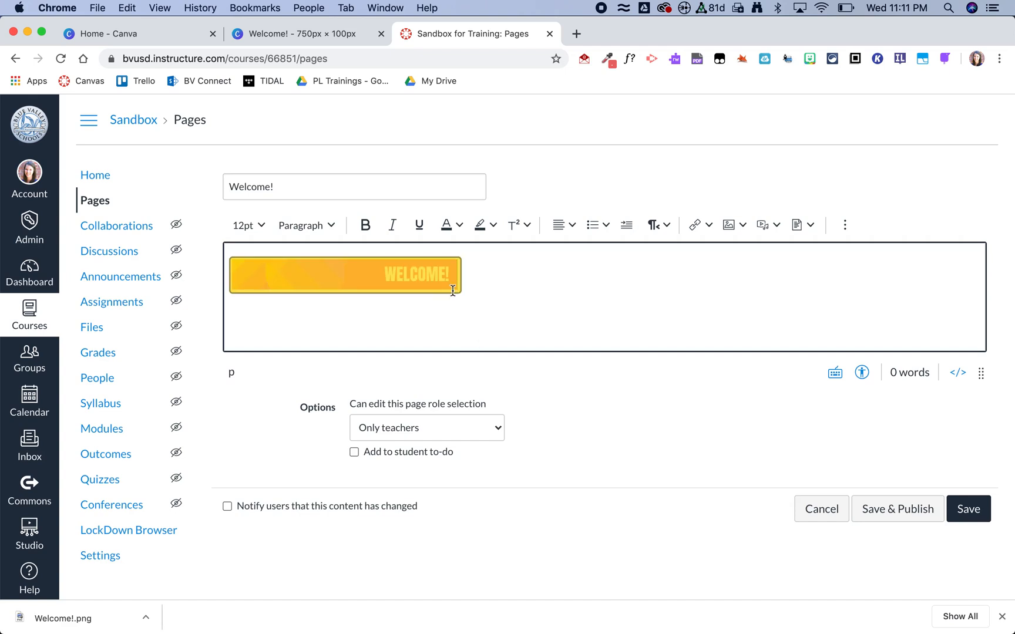
left_click(344, 273)
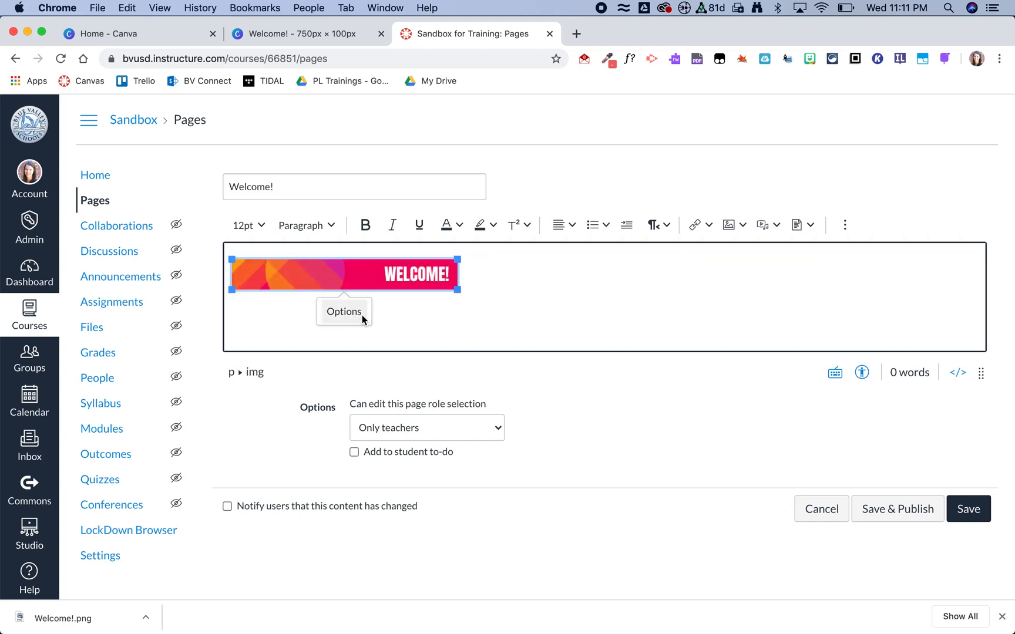
- Set the banner image to a custom 750×100 size and align it centre
left_click(344, 311)
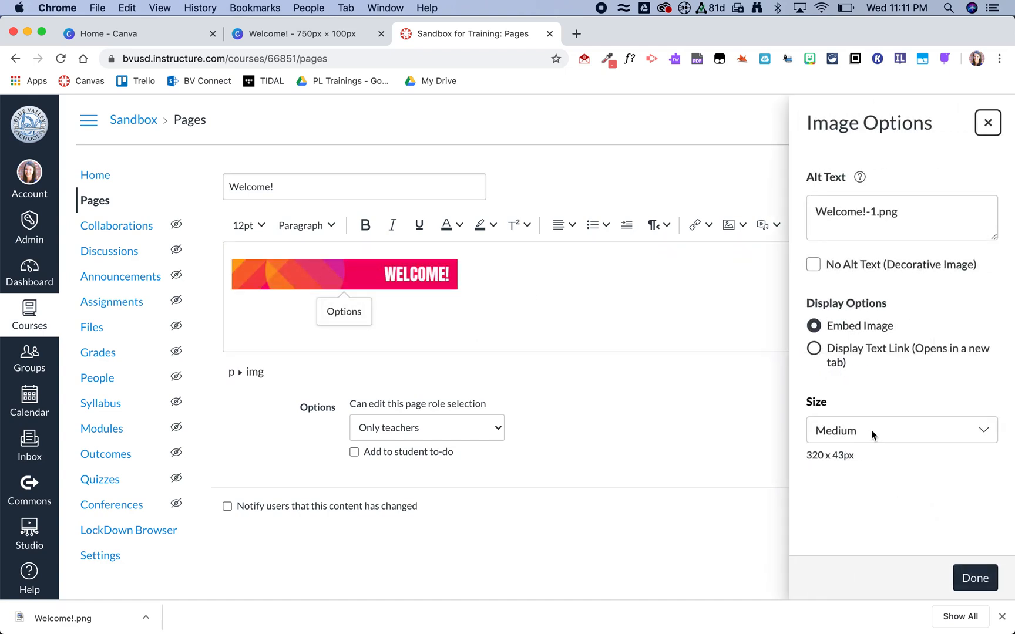
left_click(900, 430)
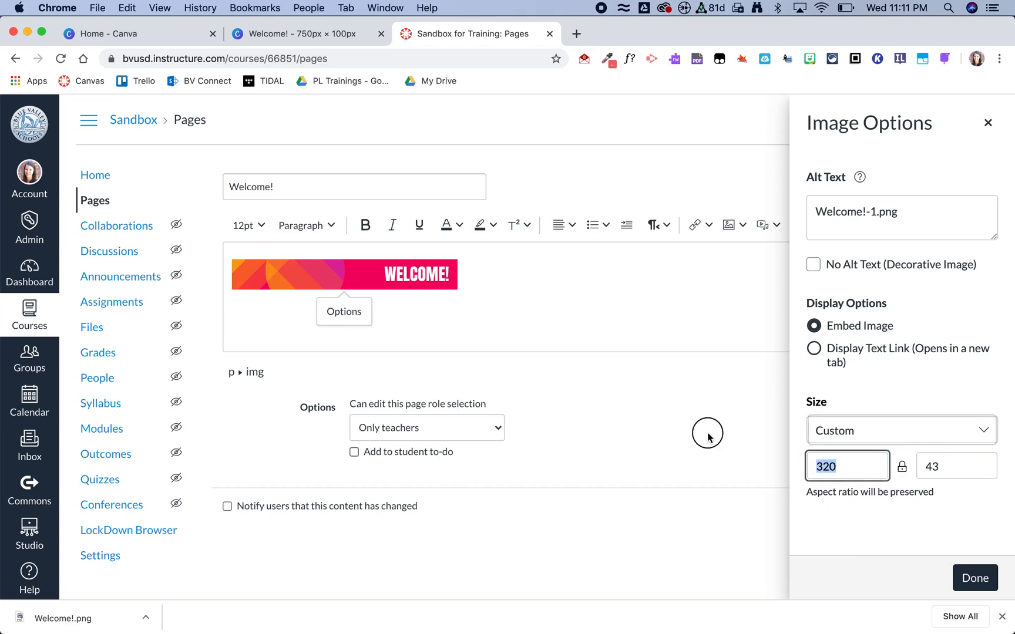
left_click(974, 578)
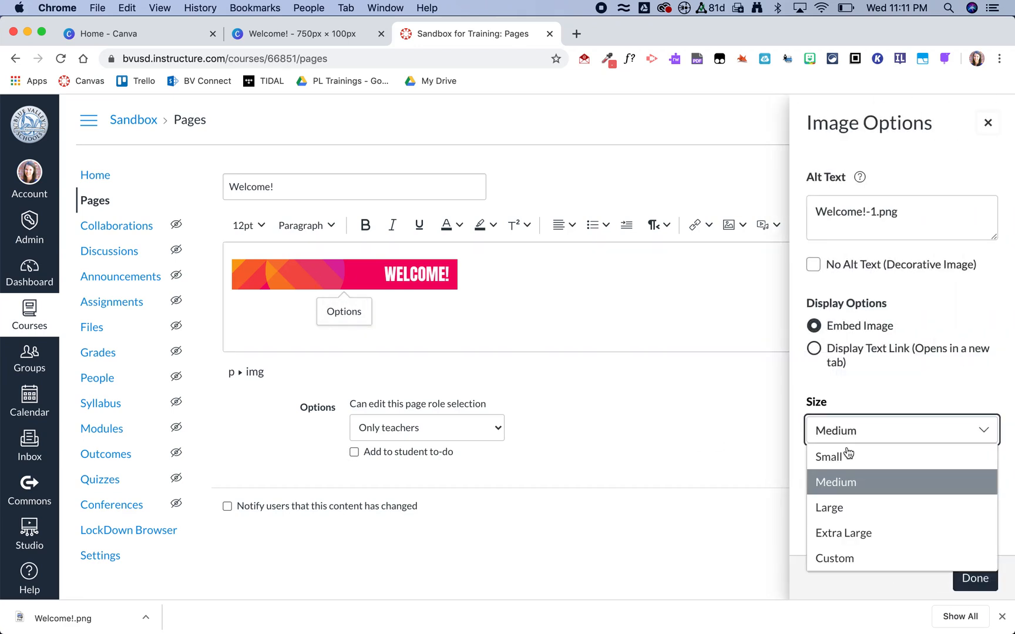
left_click(835, 558)
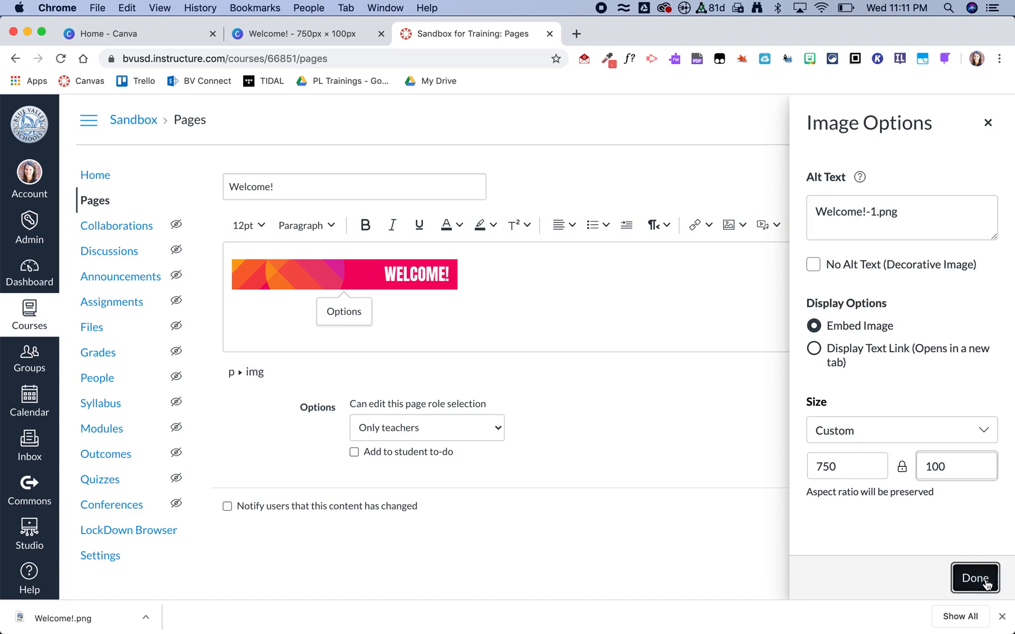
left_click(974, 578)
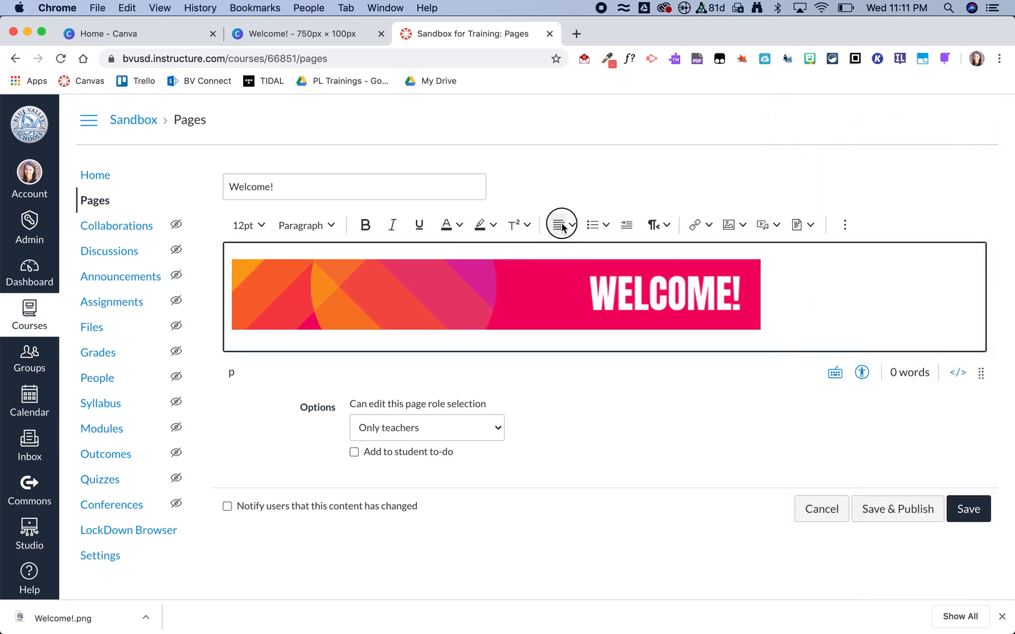
left_click(561, 224)
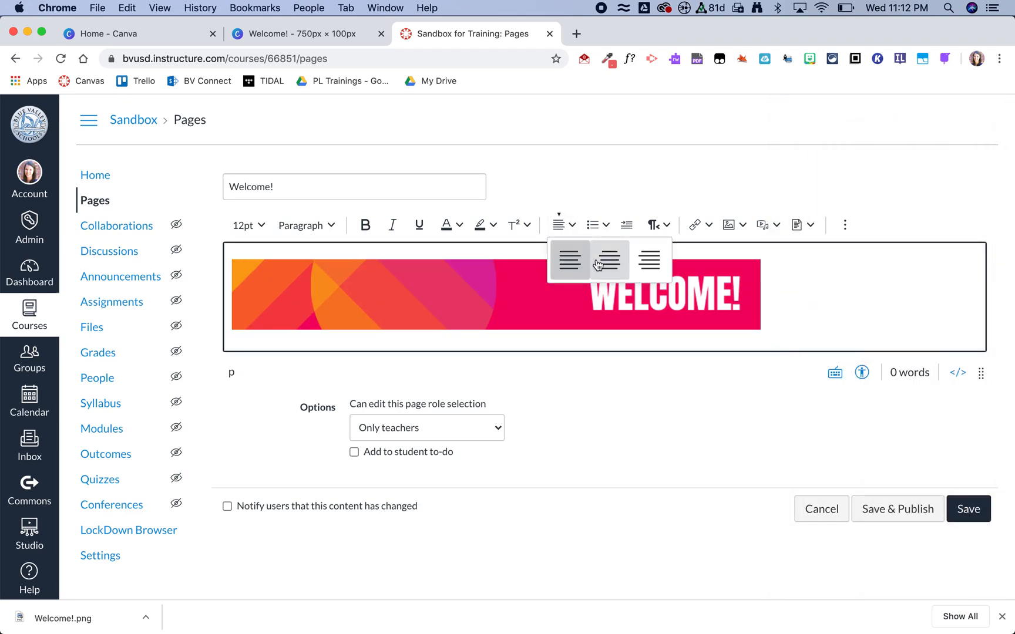
left_click(608, 260)
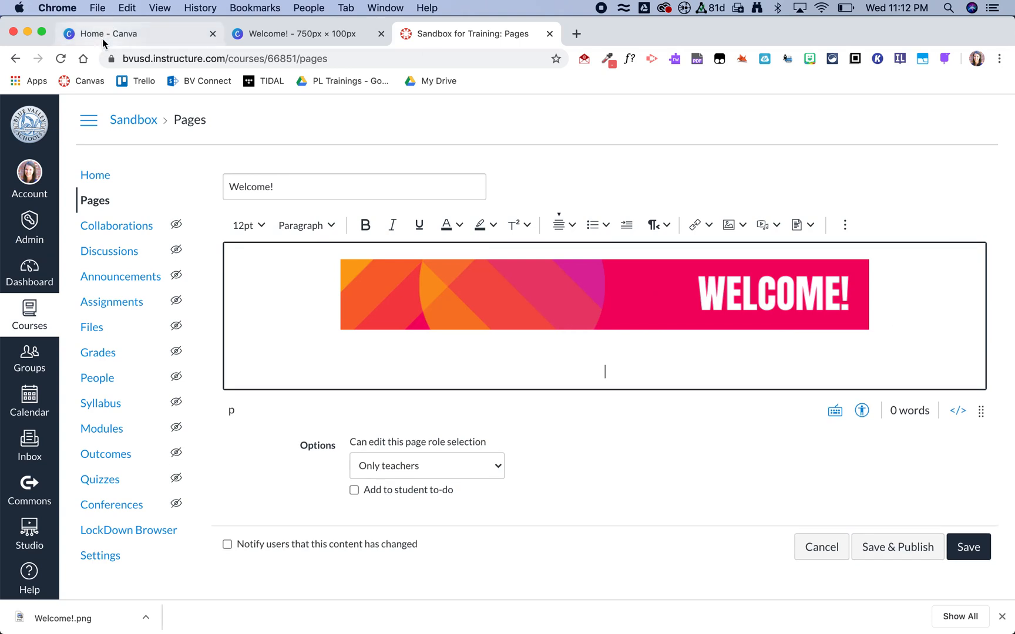
- Check the cheat sheet button size, then create a new 225×75 px custom Canva design
left_click(116, 33)
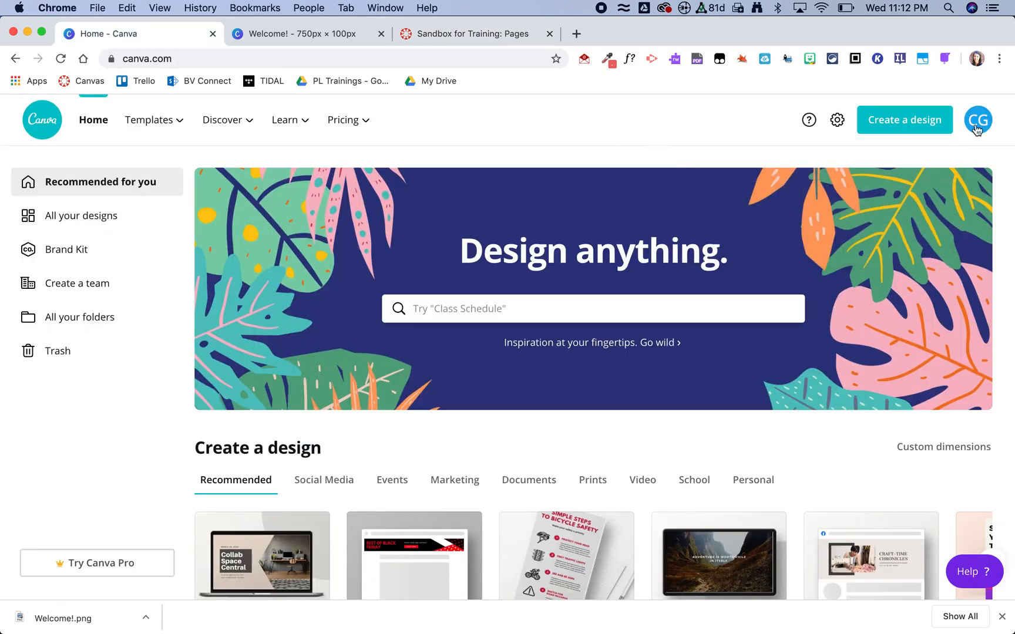
left_click(942, 446)
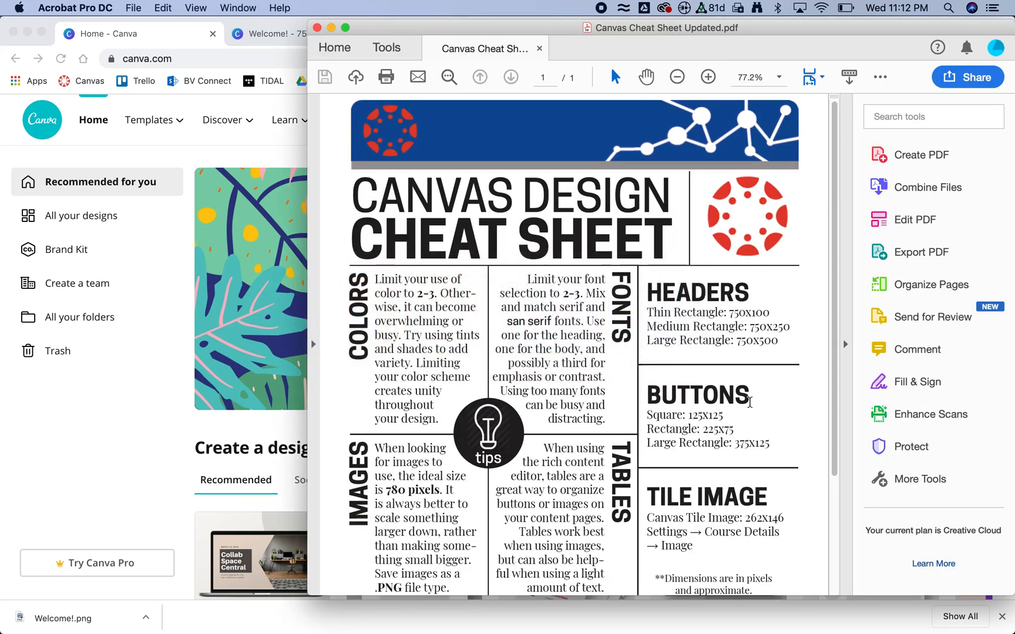
mouse_move(737, 429)
type("75")
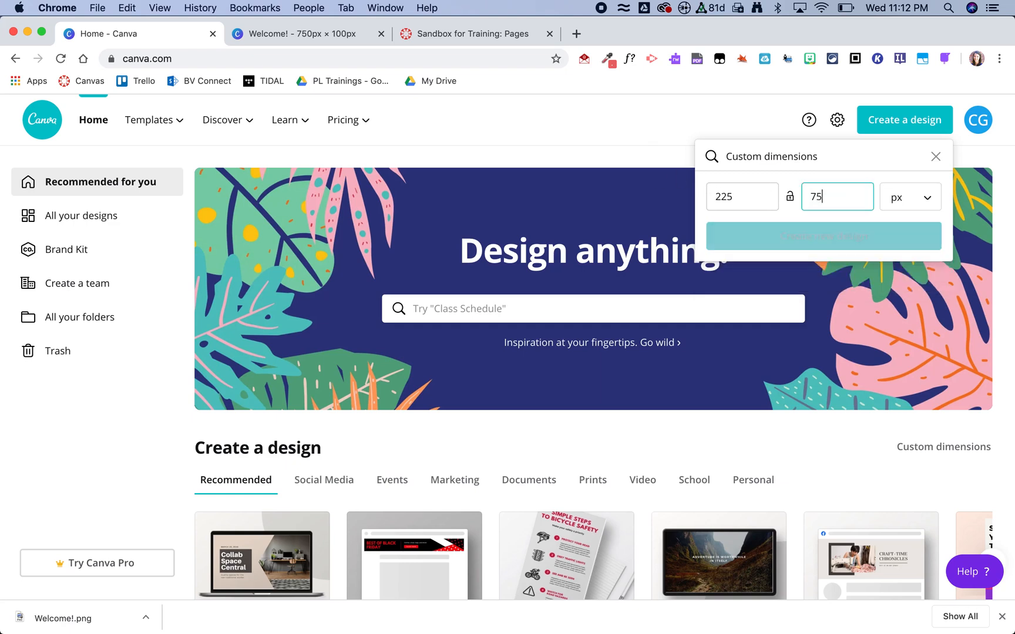
left_click(823, 236)
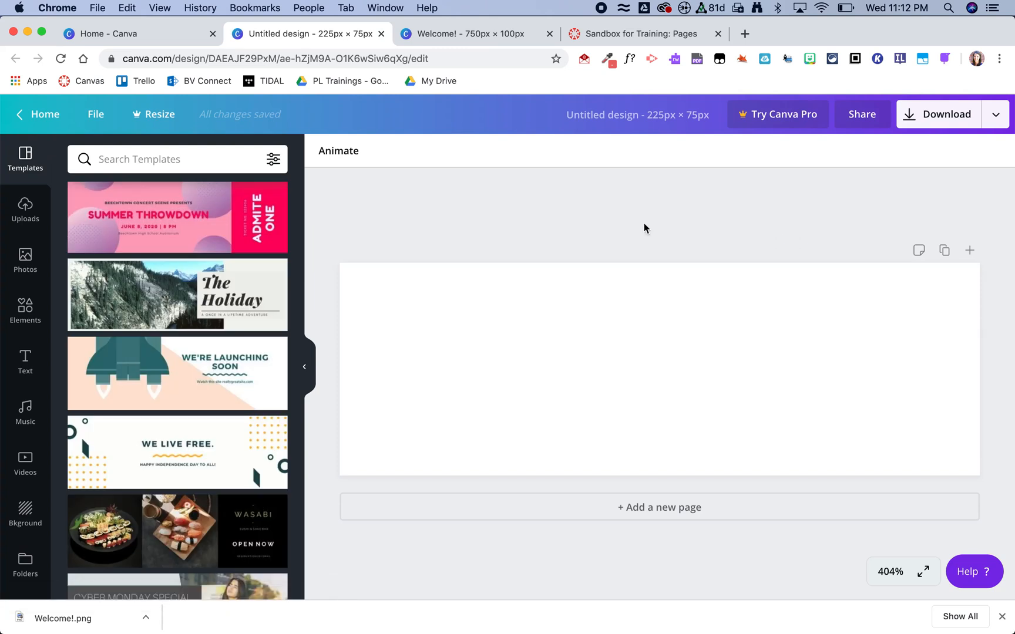
- Bring up the background colour choices for the blank button page
scroll("down", 3)
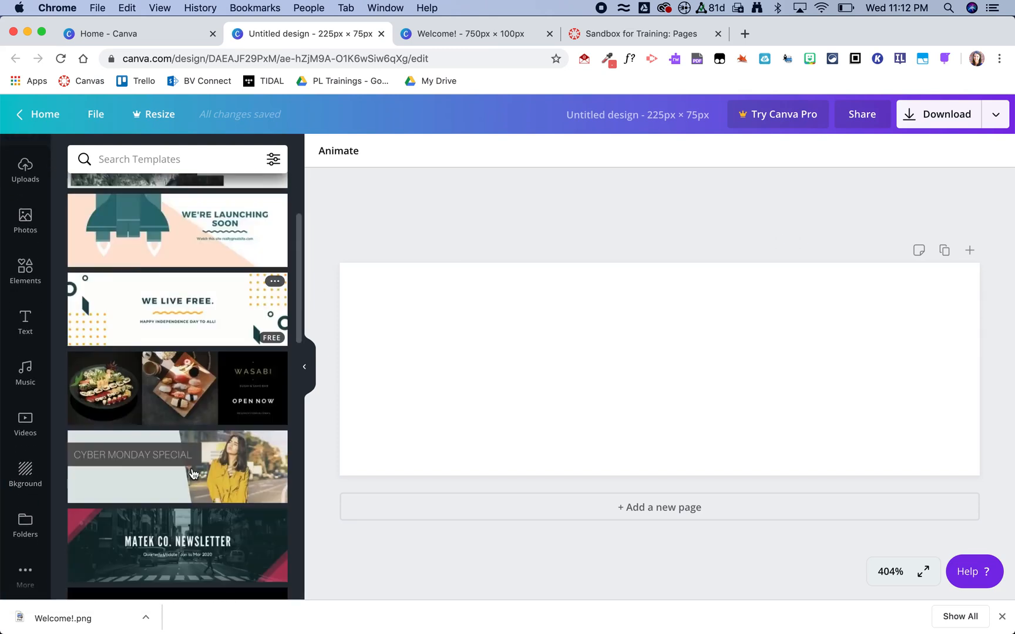
scroll("down", 3)
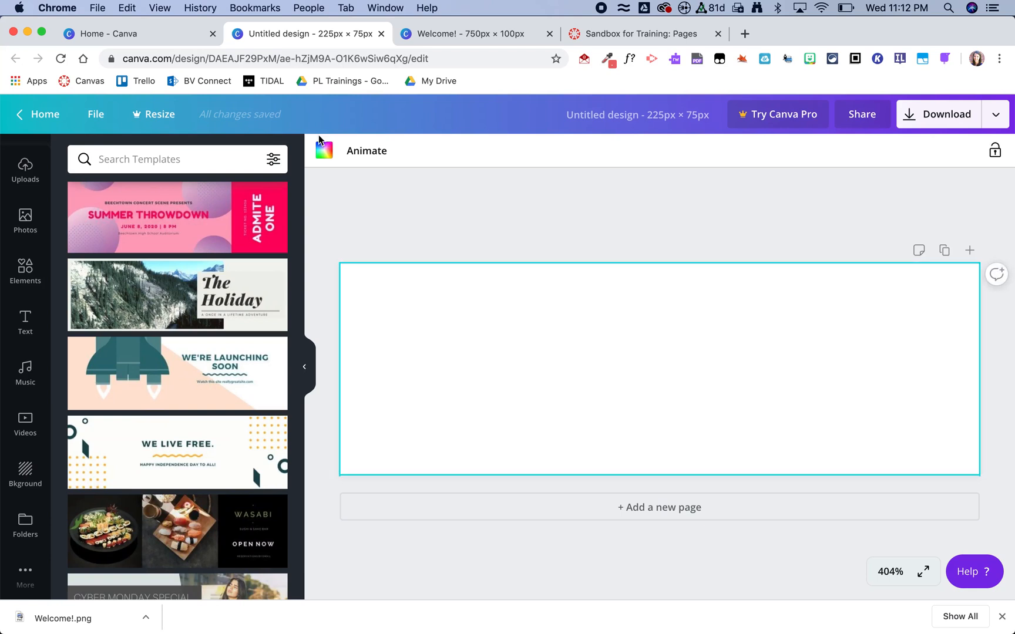
left_click(324, 151)
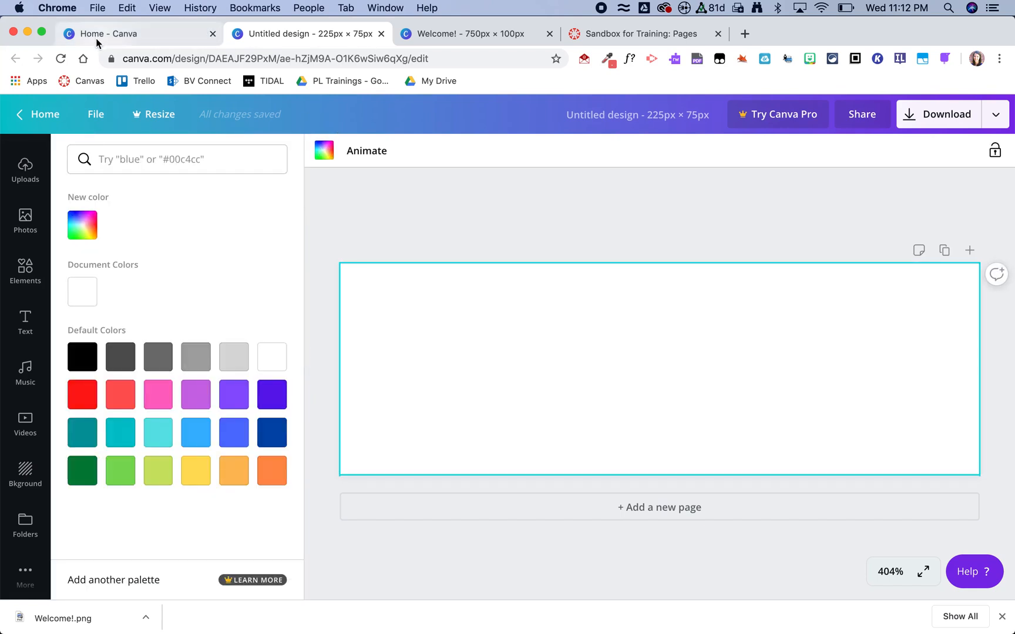
- Sample the banner's pink #F20164 with the ColorZilla eyedropper and apply it as the button background
left_click(471, 33)
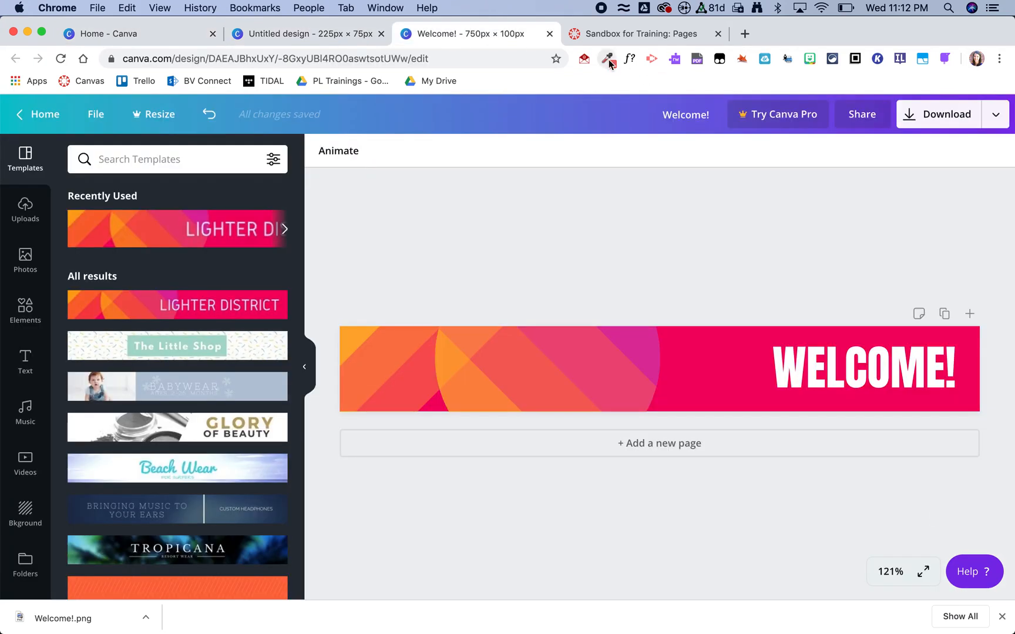
left_click(608, 59)
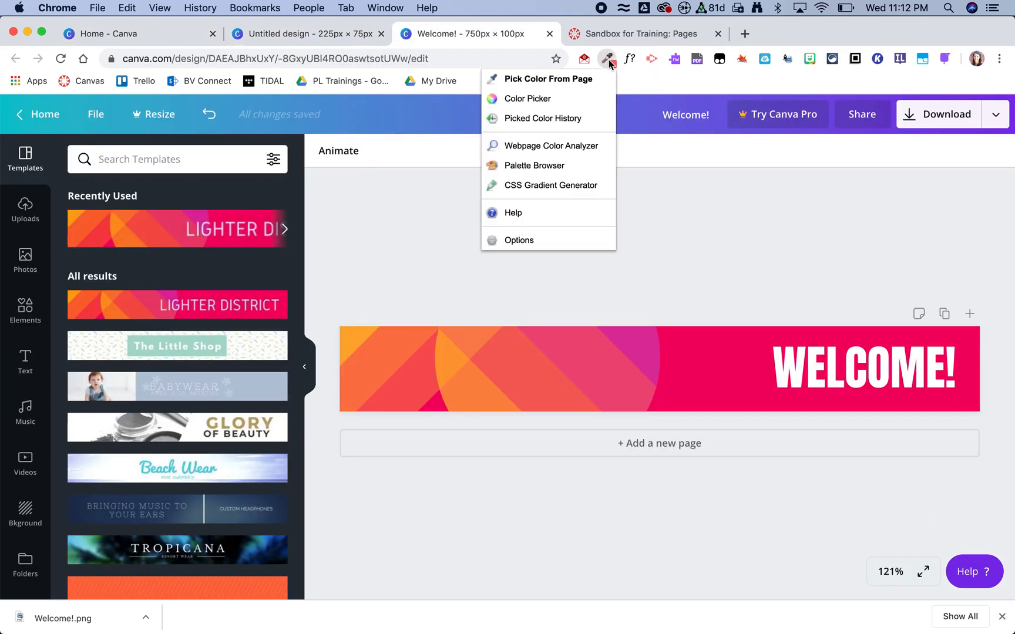
left_click(548, 79)
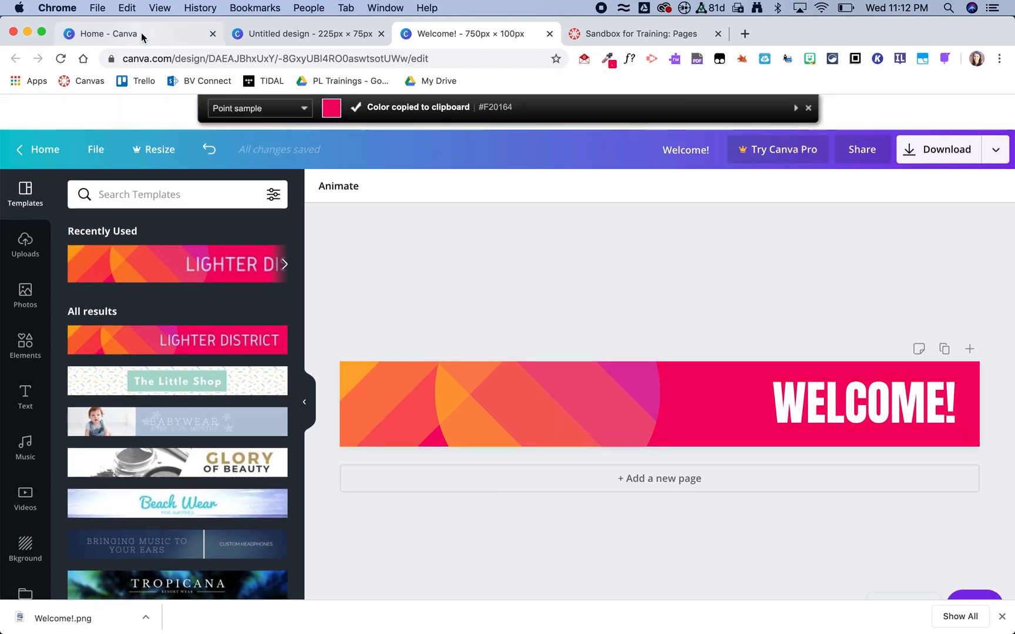
left_click(297, 33)
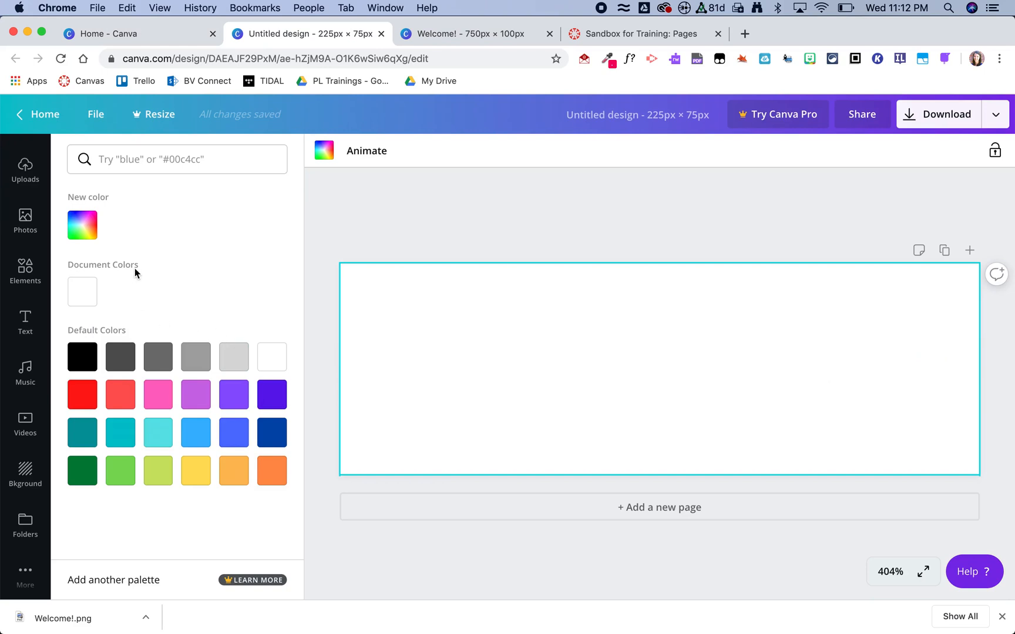
left_click(83, 225)
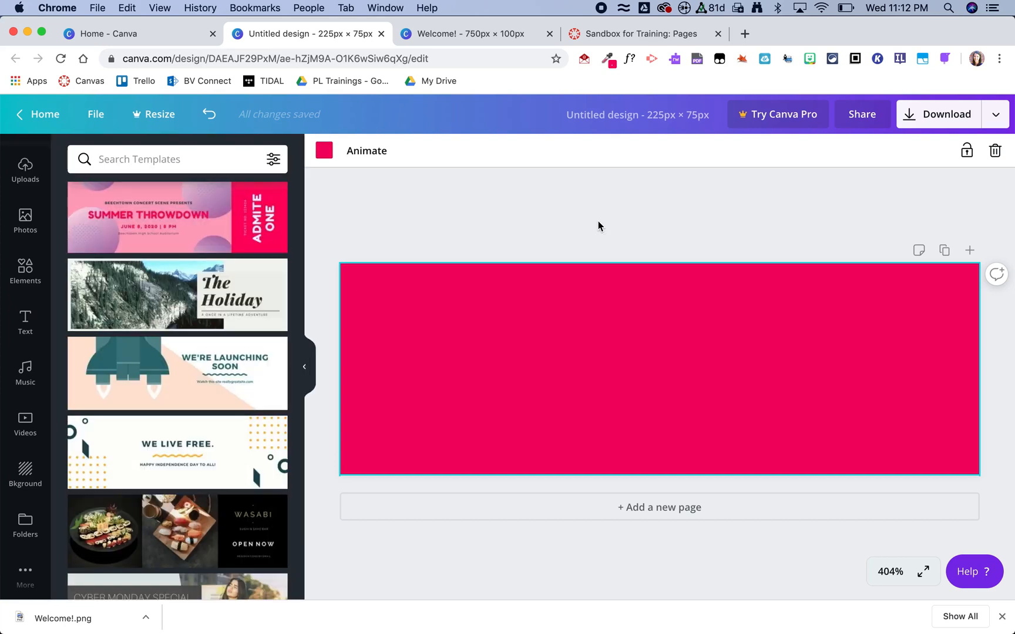
mouse_move(913, 183)
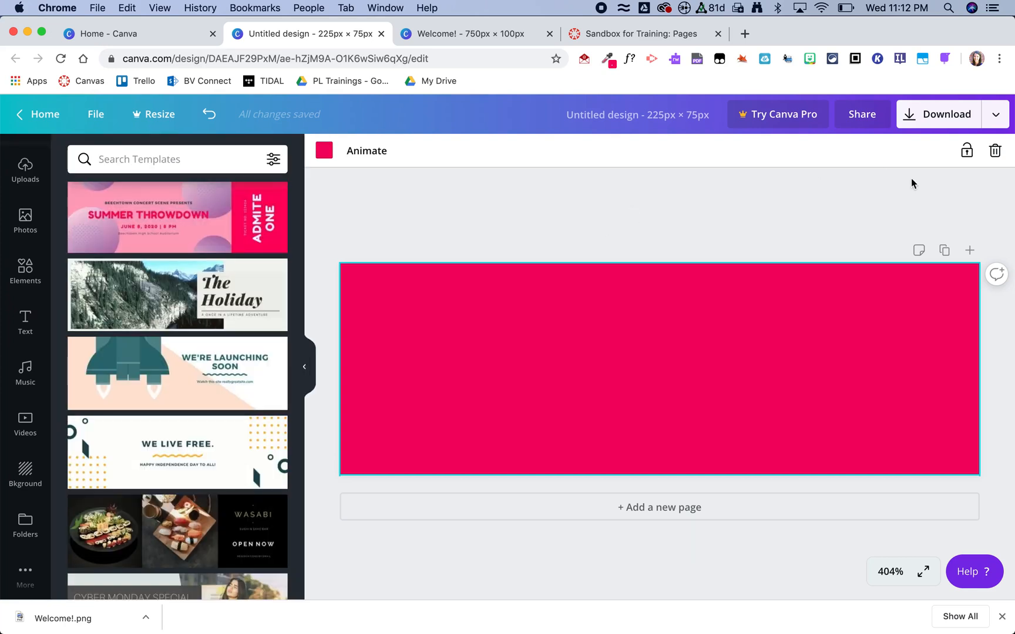
- Add a heading reading Parent Info and set its font to Anton
left_click(25, 322)
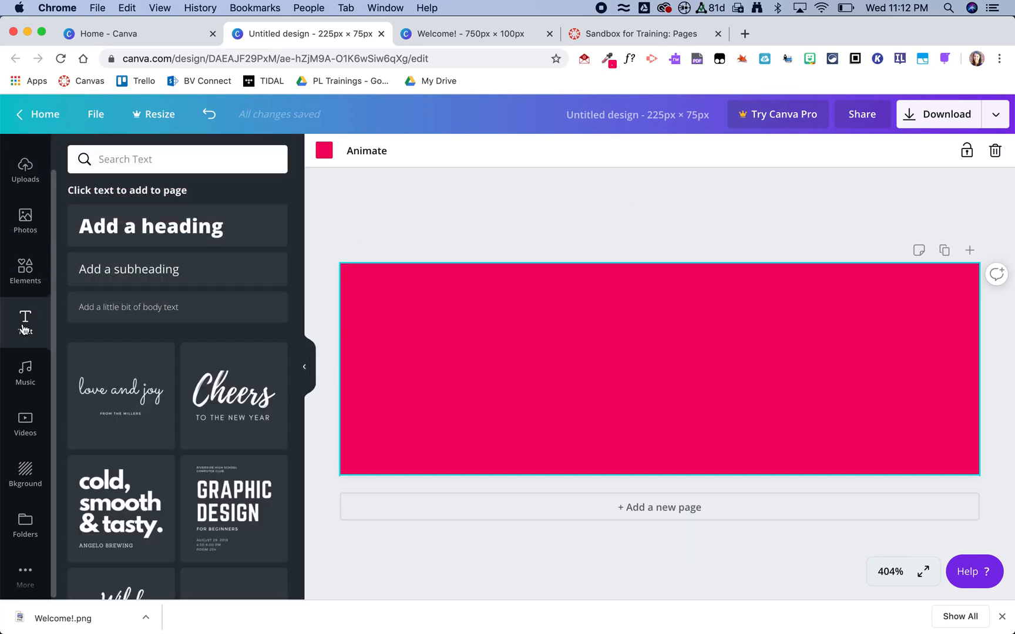
left_click(150, 225)
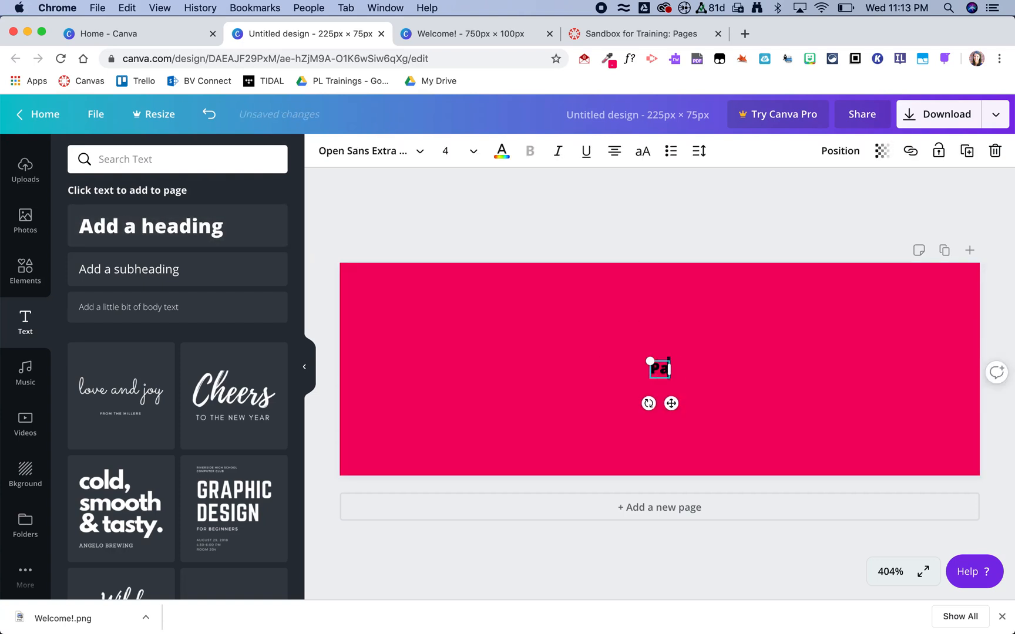
type("Parent Info")
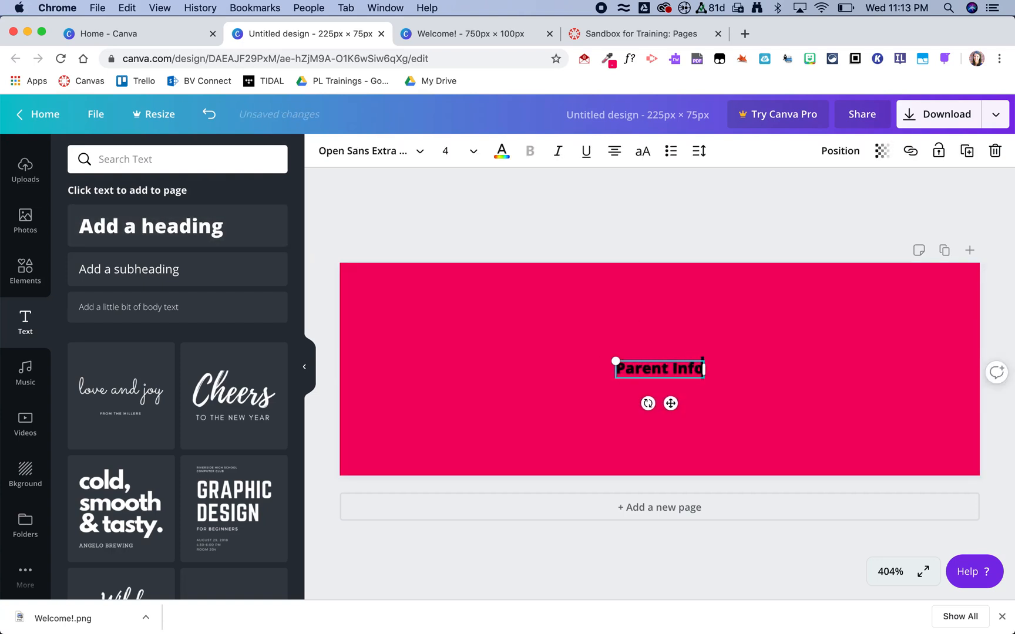
left_click(366, 151)
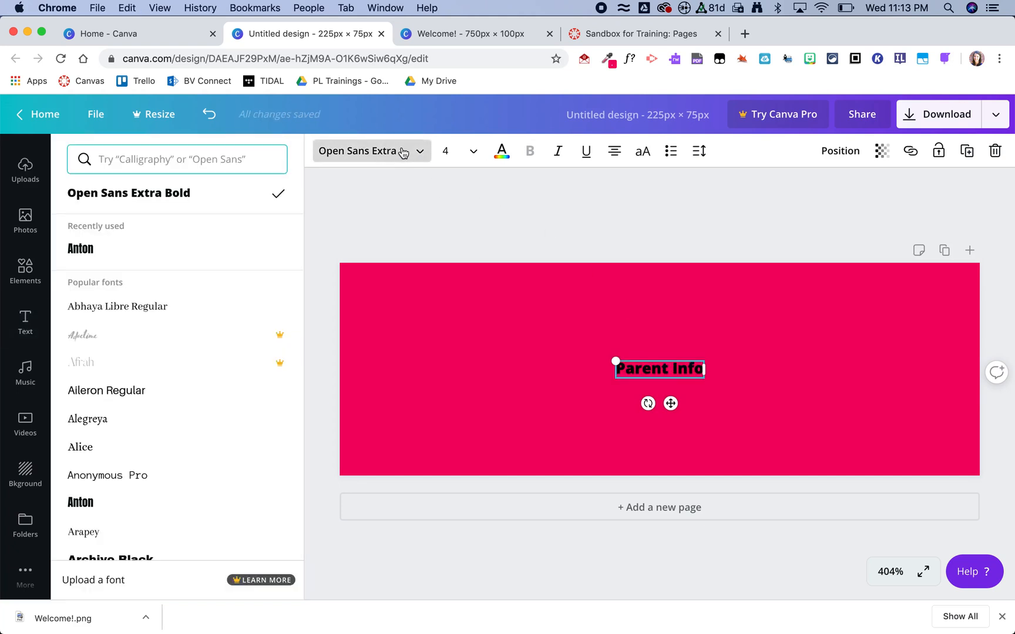
left_click(79, 503)
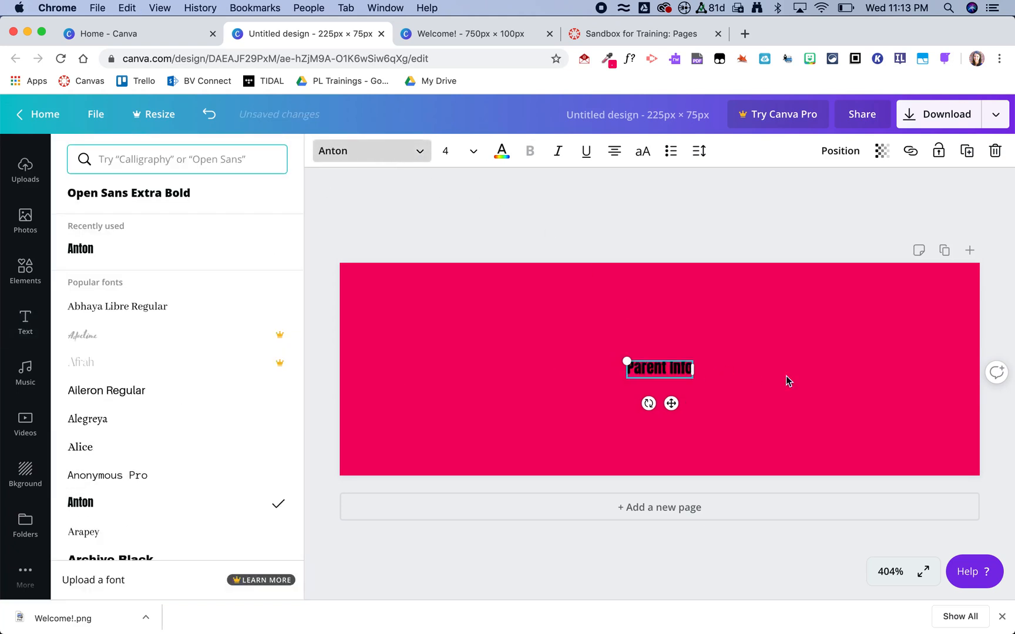
- Enlarge the Parent Info text to size 36 so it fits the button
left_click(461, 150)
type("88")
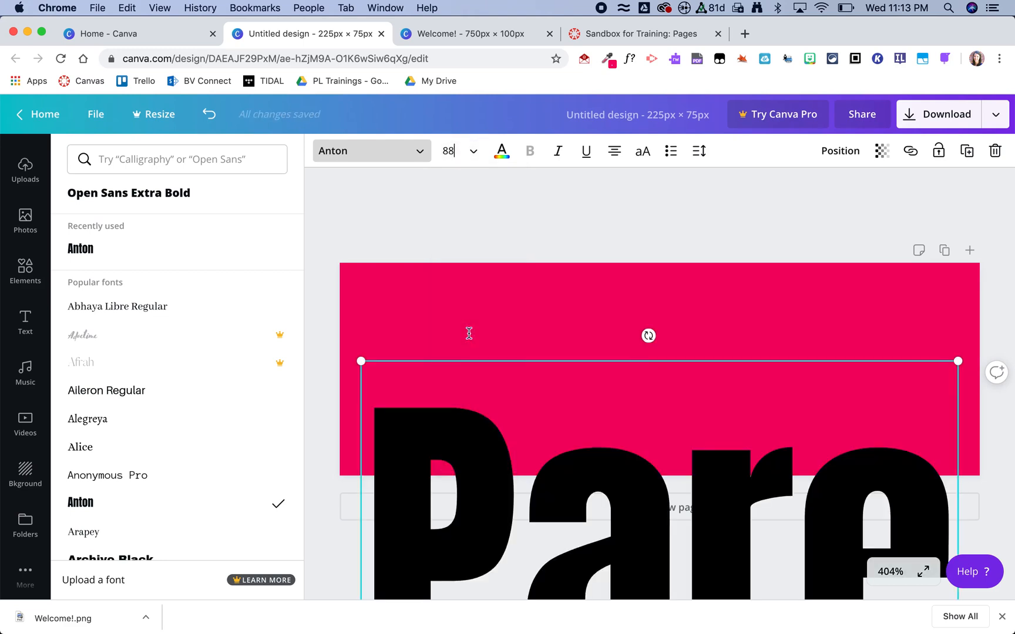
left_click(473, 151)
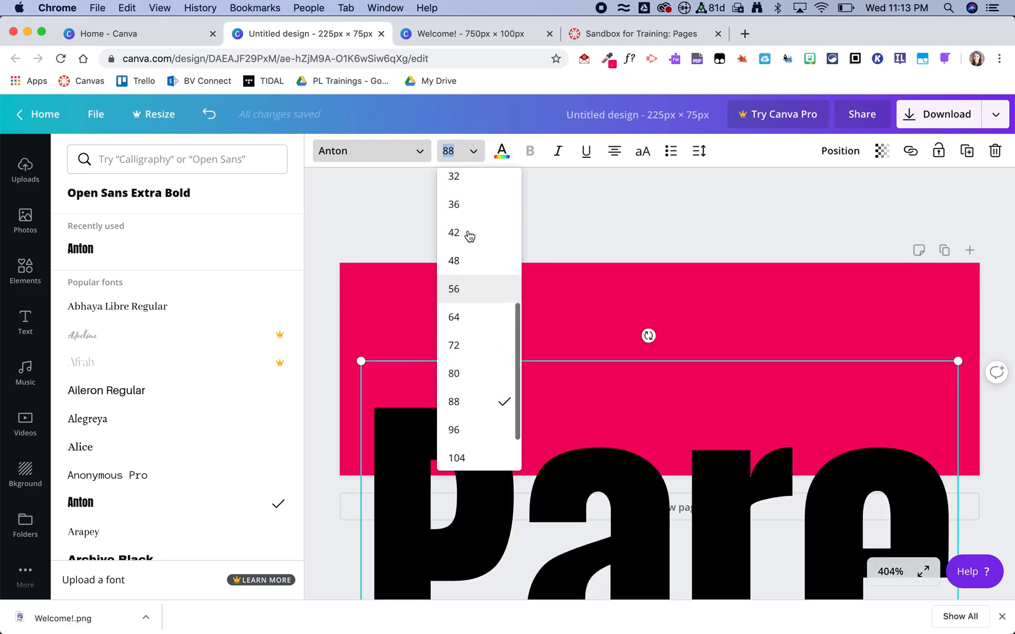
left_click(454, 204)
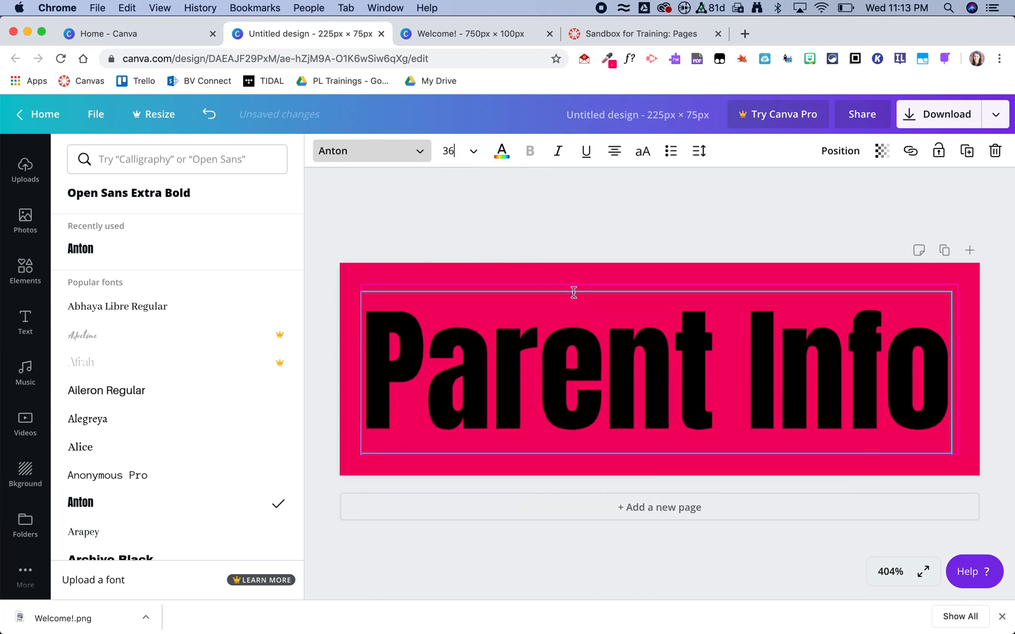
left_click(24, 322)
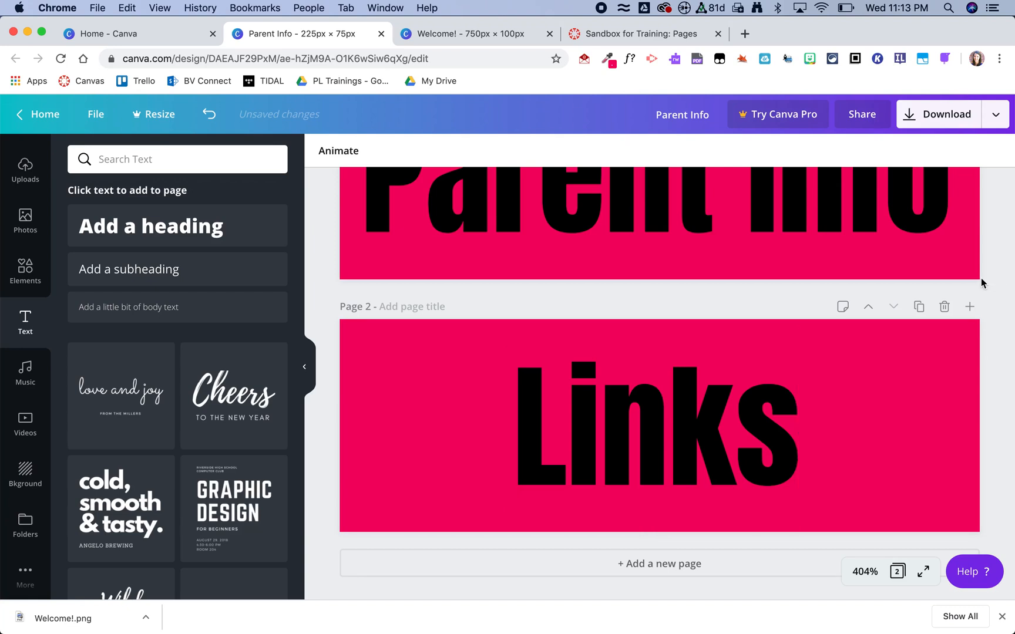
- Download both button pages as Parent Info.zip, dismiss the publish confirmation, and reveal the files in Downloads
left_click(946, 114)
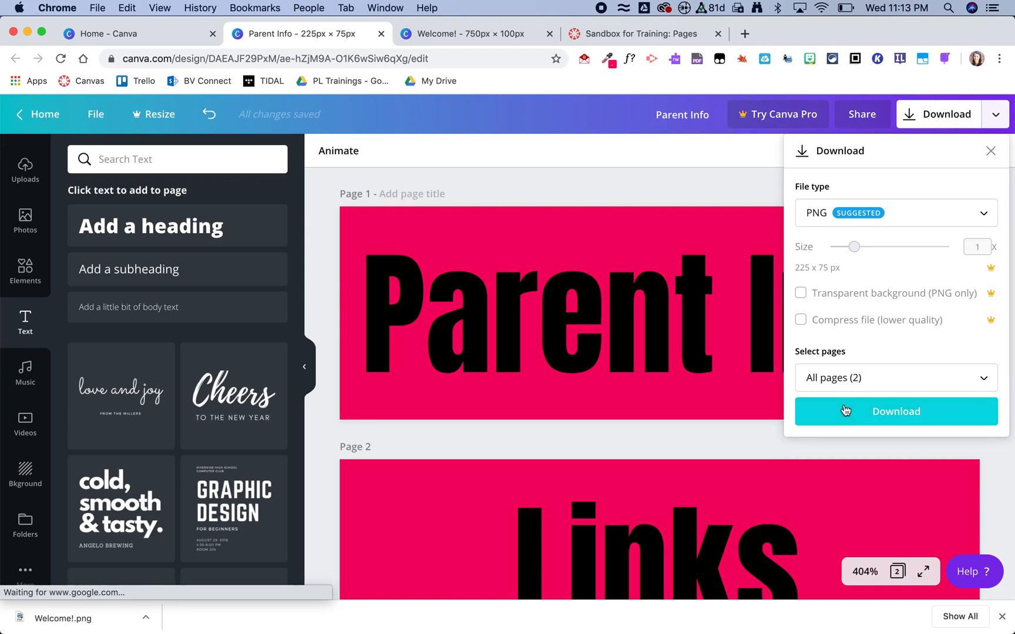
left_click(896, 411)
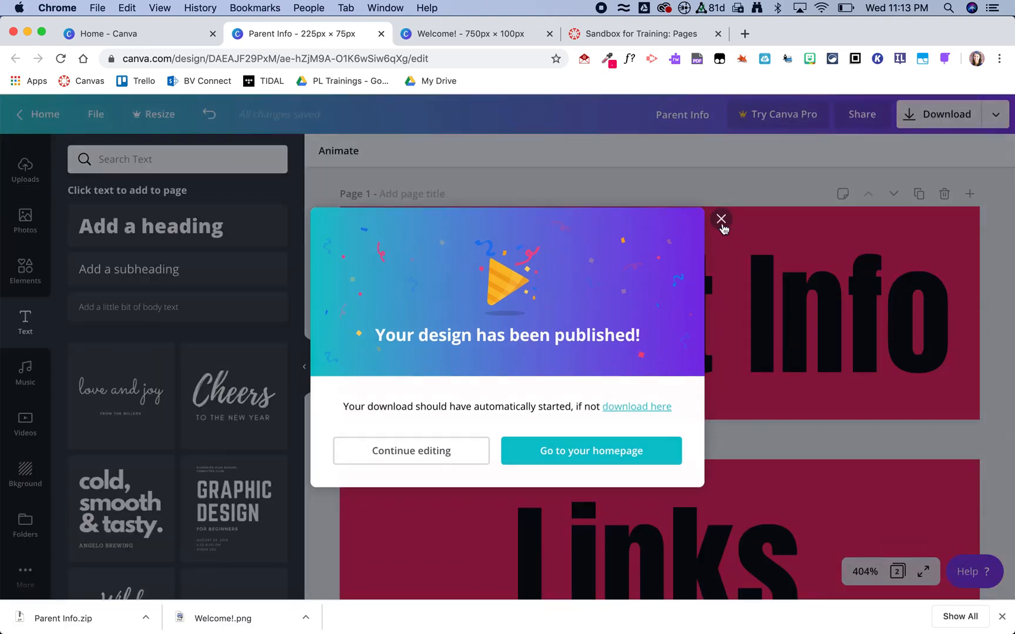
left_click(721, 220)
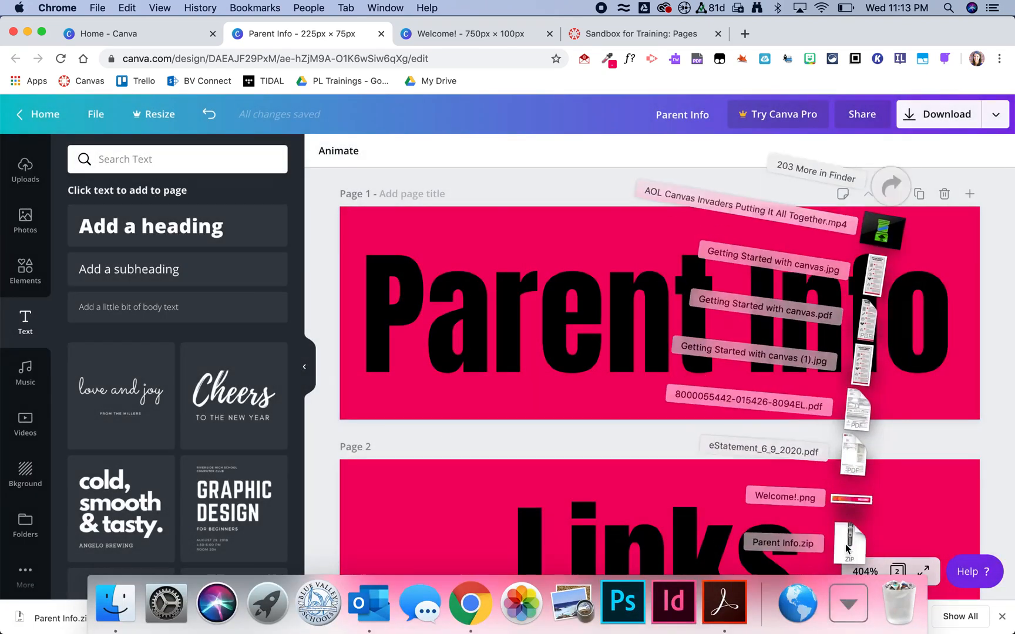
left_click(115, 601)
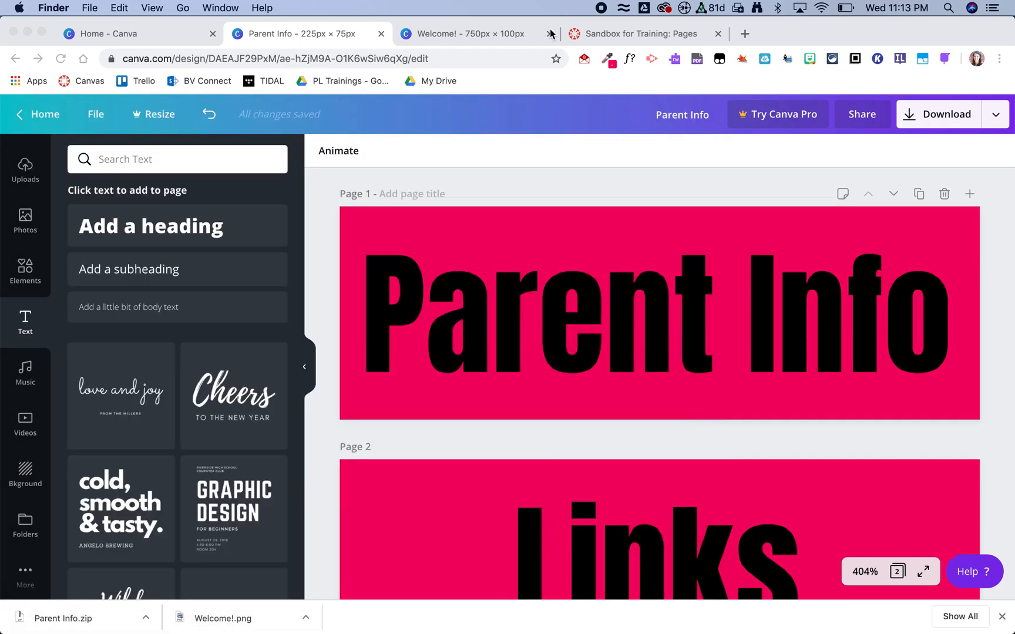
- Insert the Parent Info button image below the WELCOME! banner on the Canvas page
left_click(639, 33)
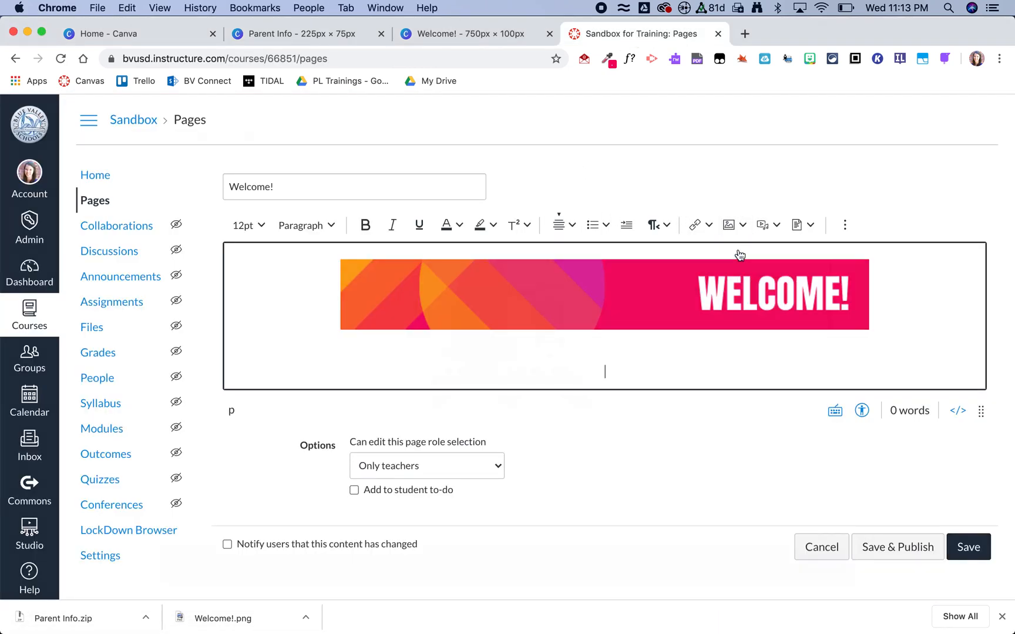
left_click(729, 224)
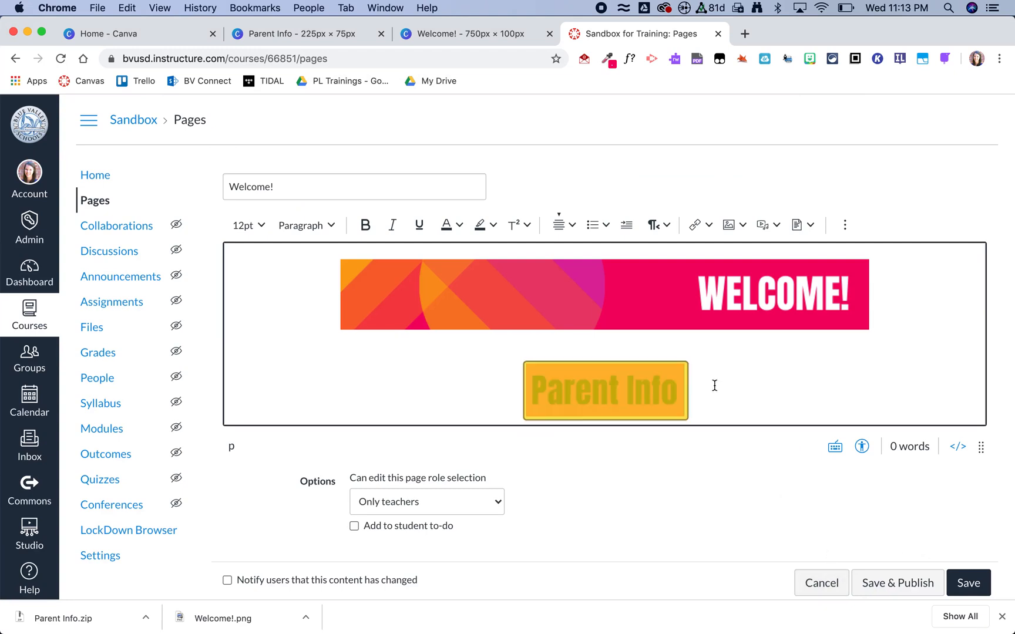
left_click(604, 390)
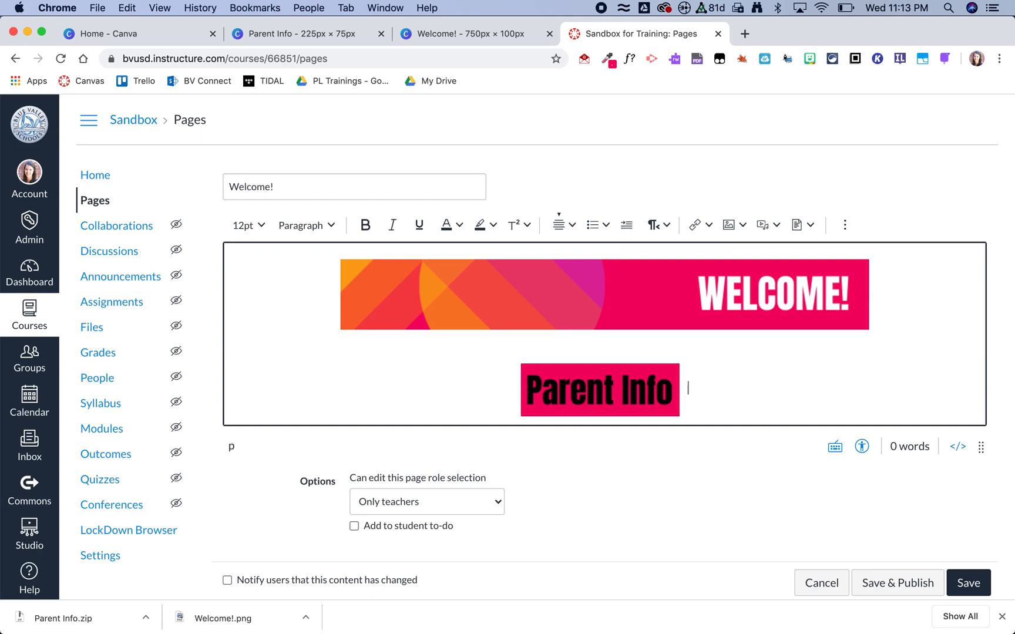
- Upload the Links button image from Downloads beside the Parent Info image
left_click(729, 225)
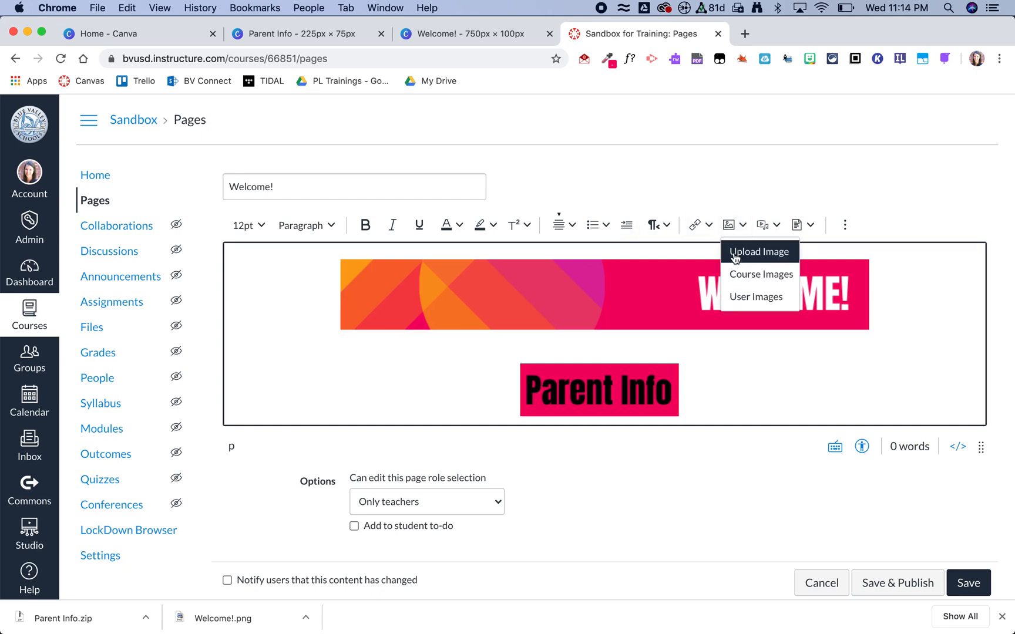
left_click(759, 251)
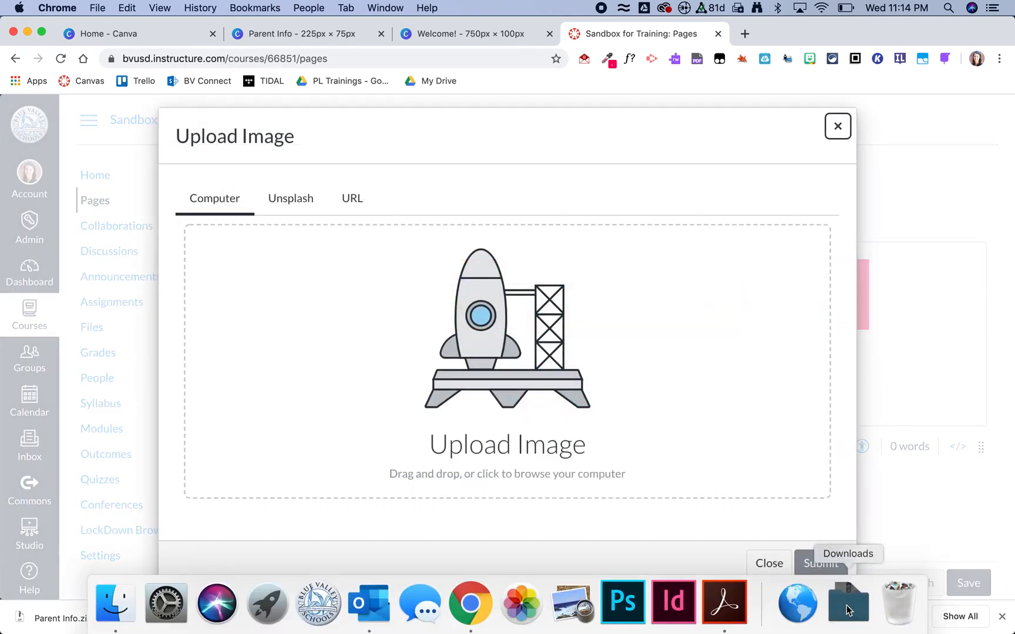
left_click(506, 356)
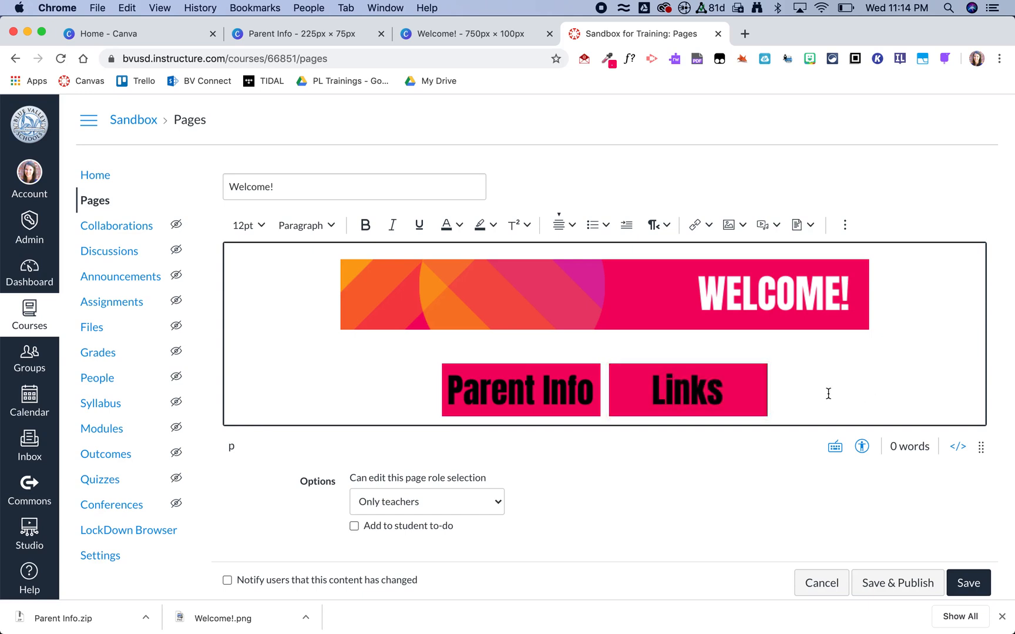
mouse_move(578, 345)
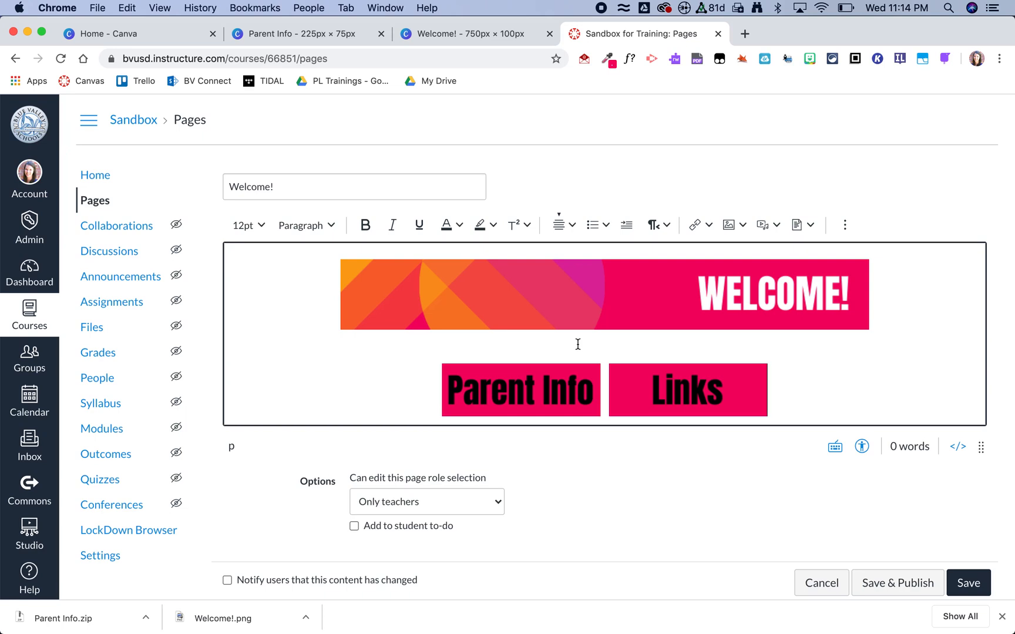
- Link the Parent Info image to the Parent Info course page via Course Links
left_click(520, 389)
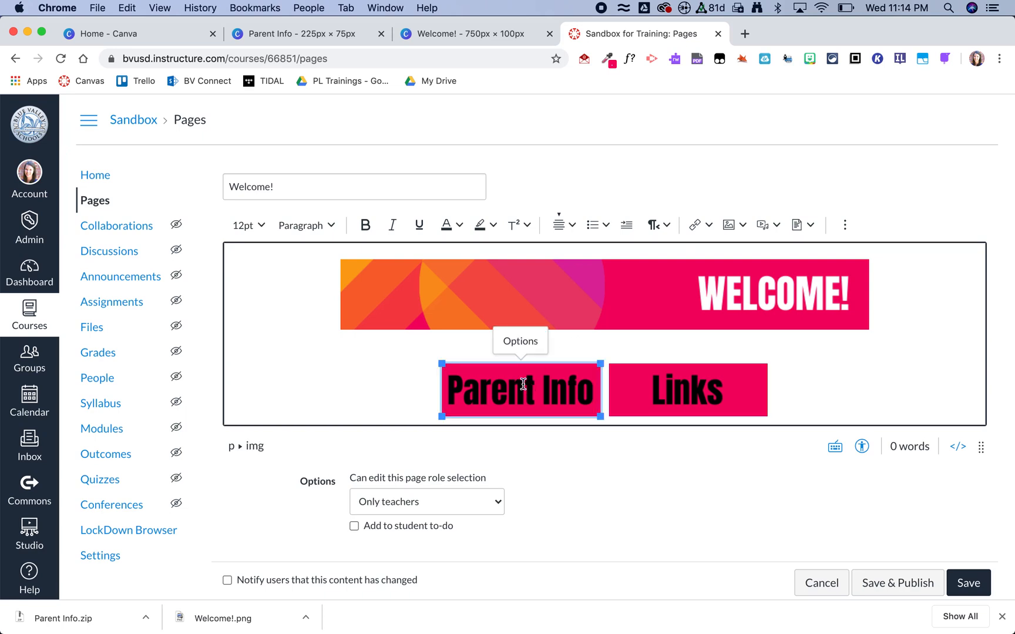
mouse_move(694, 225)
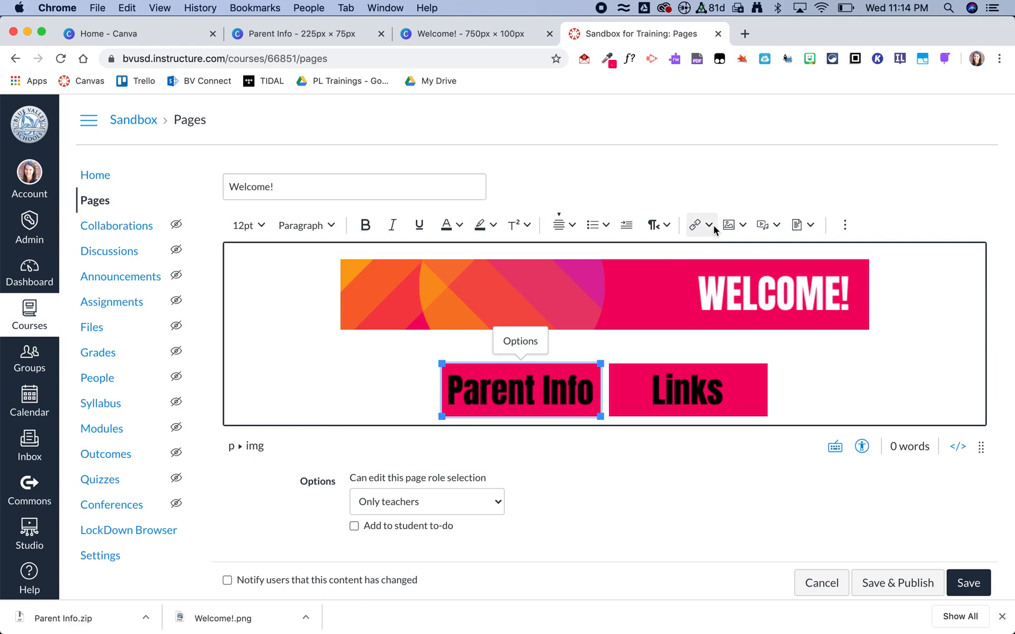
left_click(709, 224)
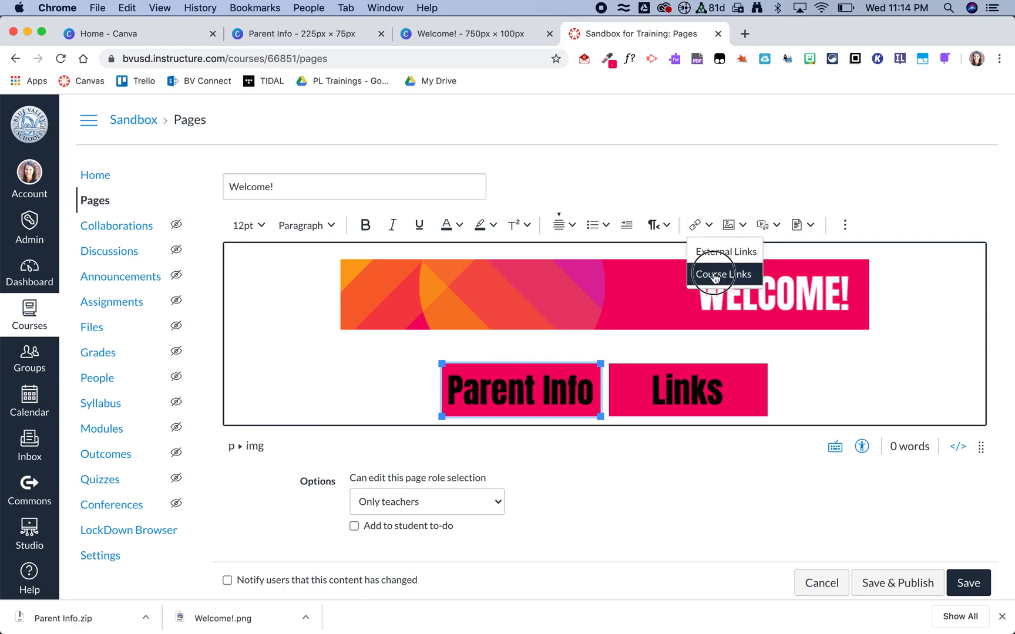
left_click(725, 274)
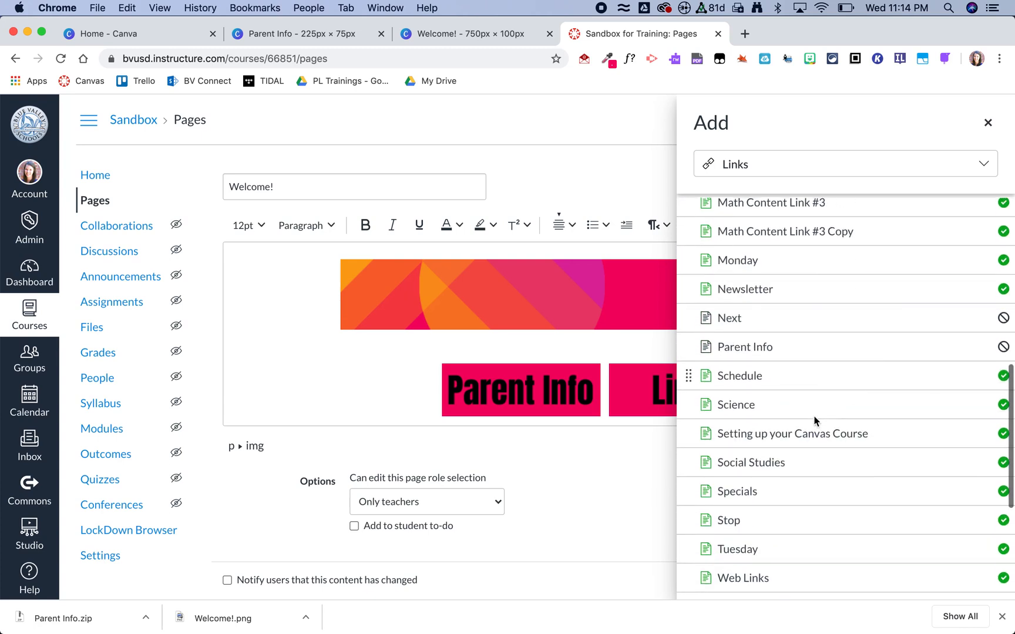
left_click(988, 122)
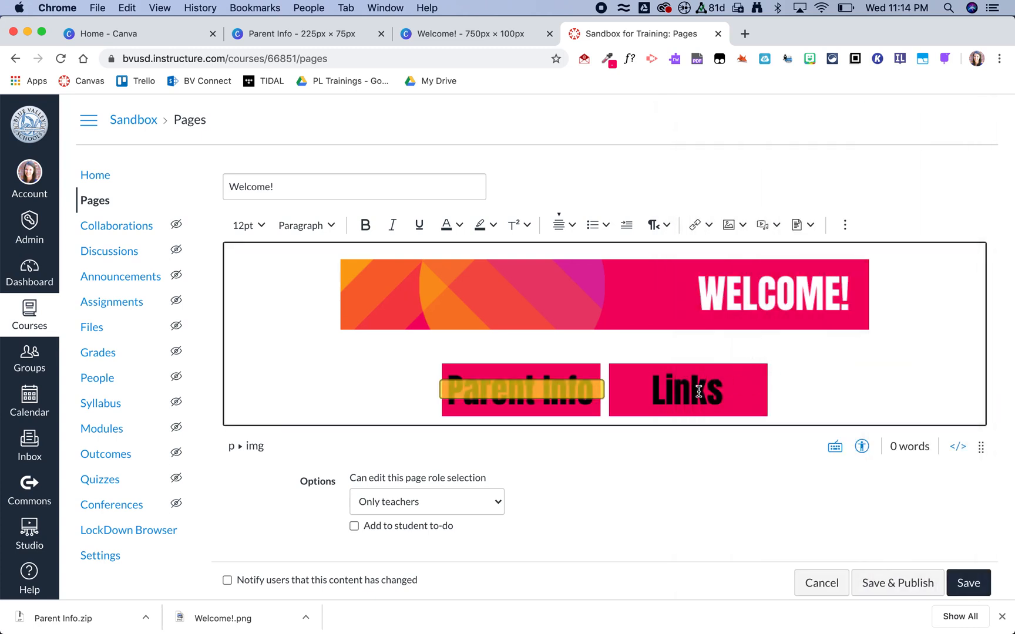
- Link the Links image to the Links course page and save the Welcome! page
left_click(689, 390)
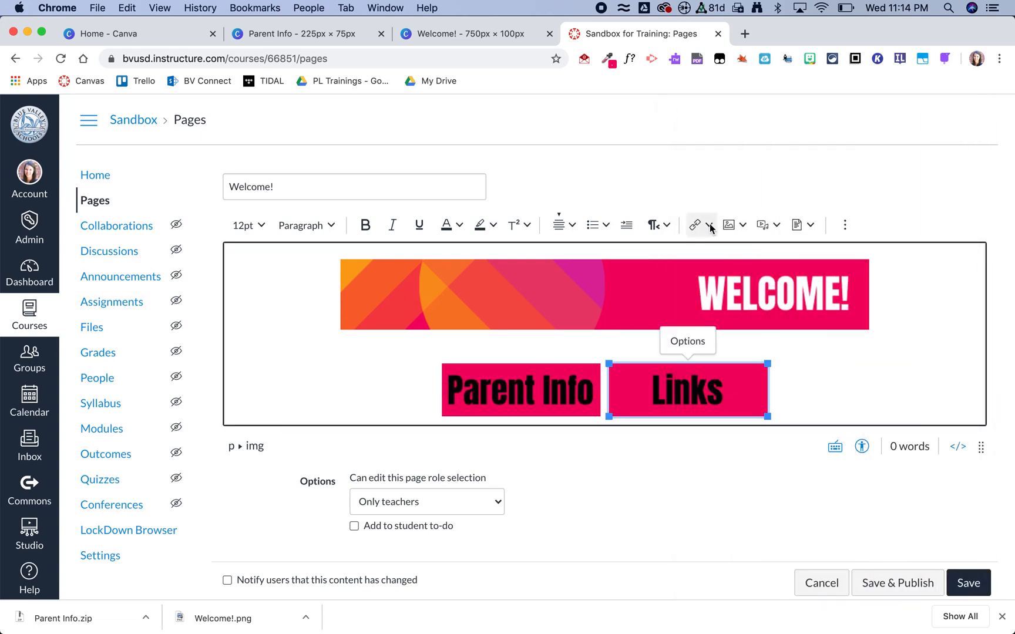
left_click(707, 225)
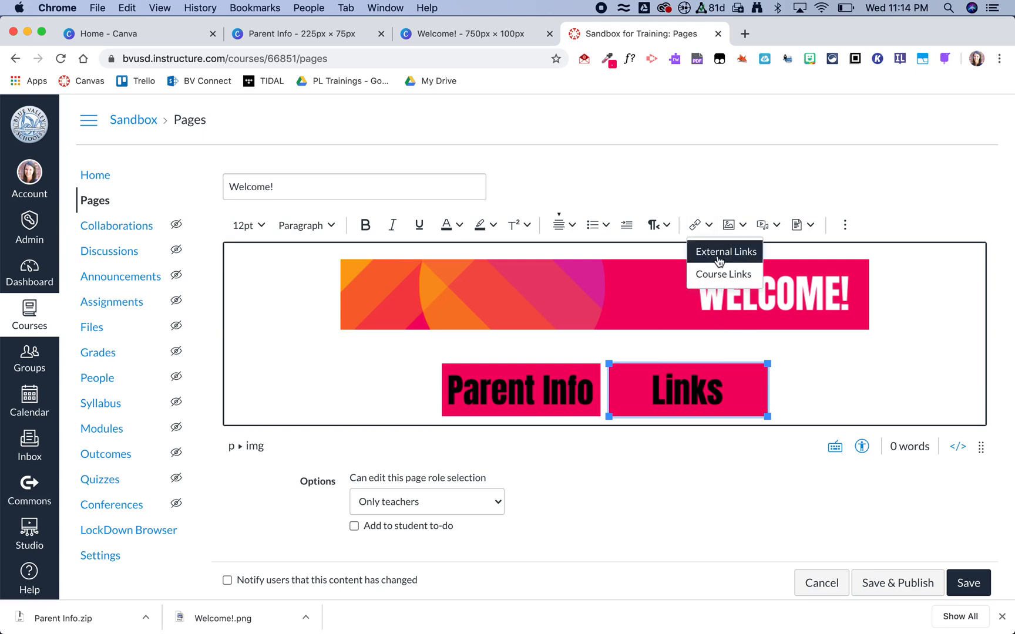
mouse_move(716, 279)
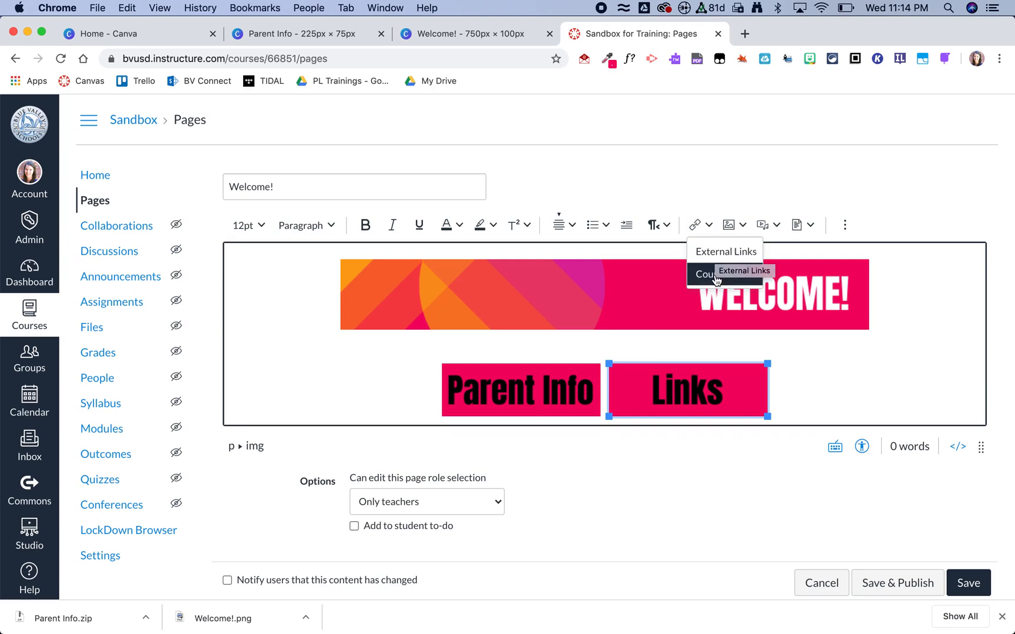
left_click(712, 274)
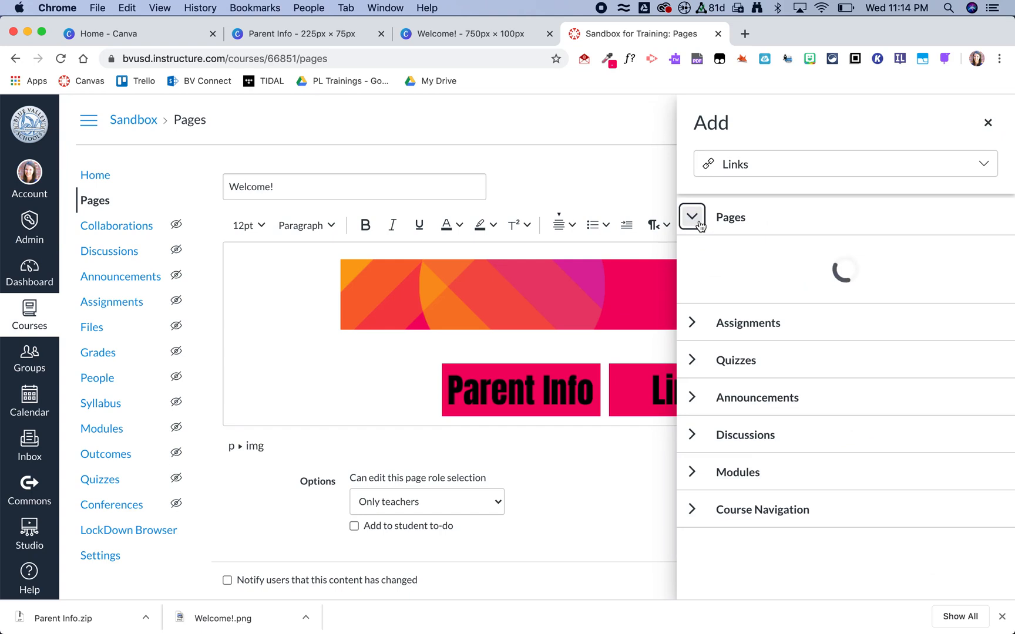
left_click(988, 123)
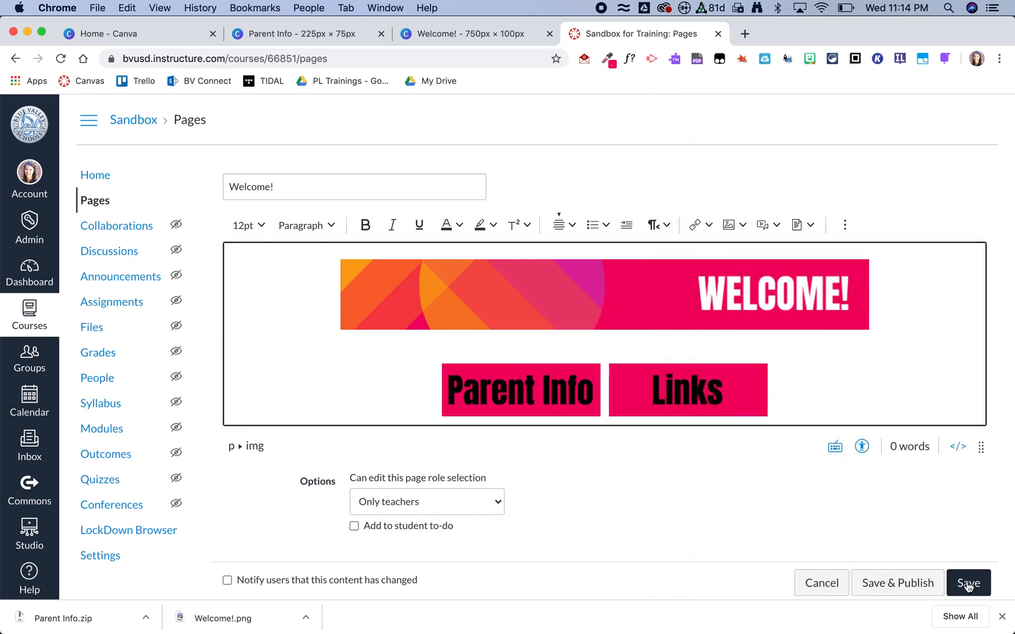
left_click(970, 583)
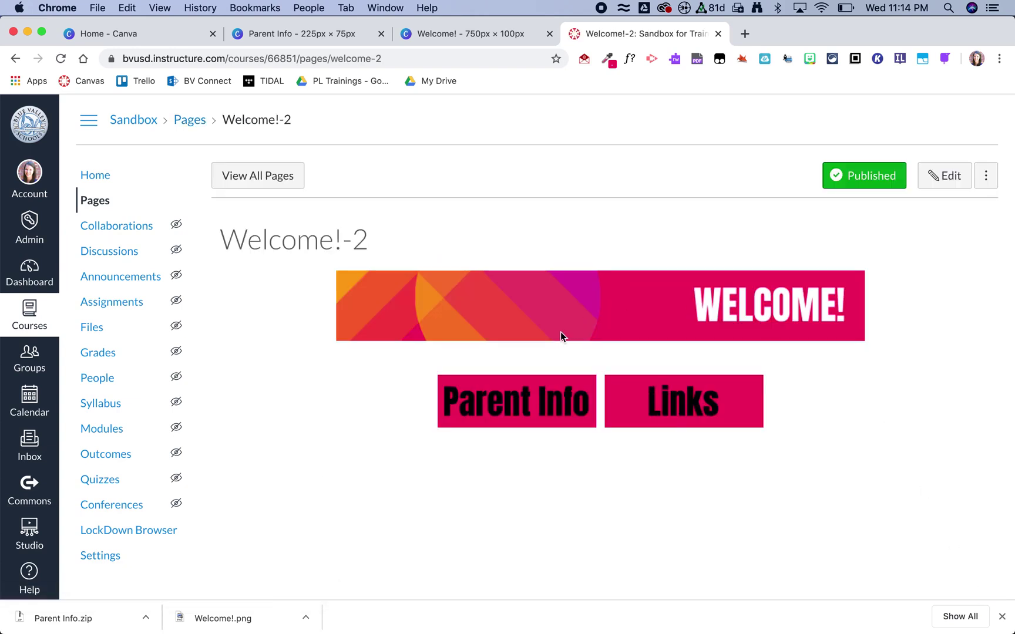
mouse_move(509, 402)
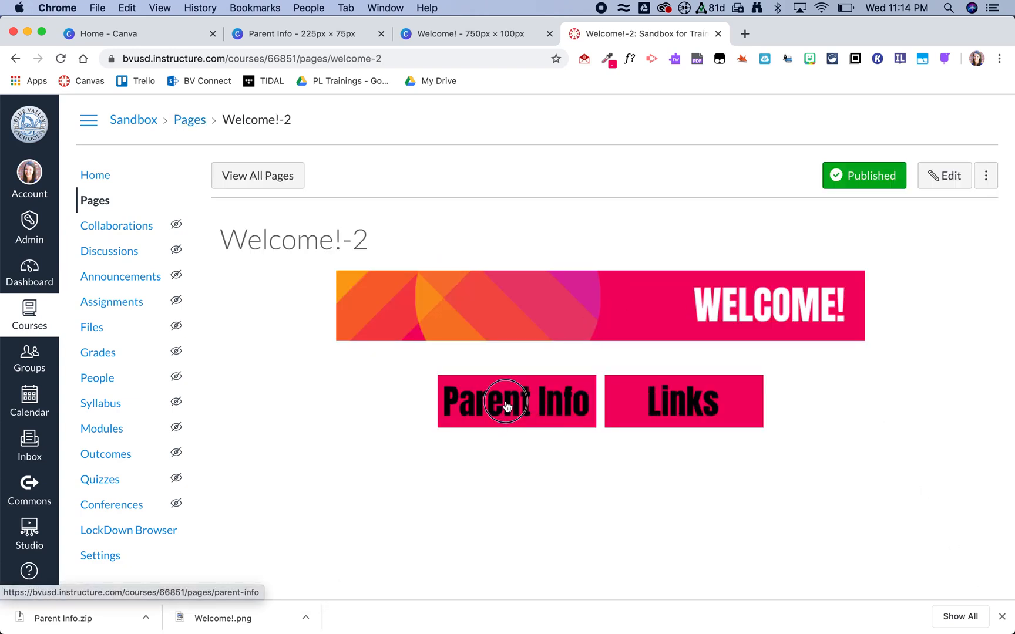
- Test the Parent Info and Links buttons open their pages, then go back to Welcome!-2
left_click(516, 401)
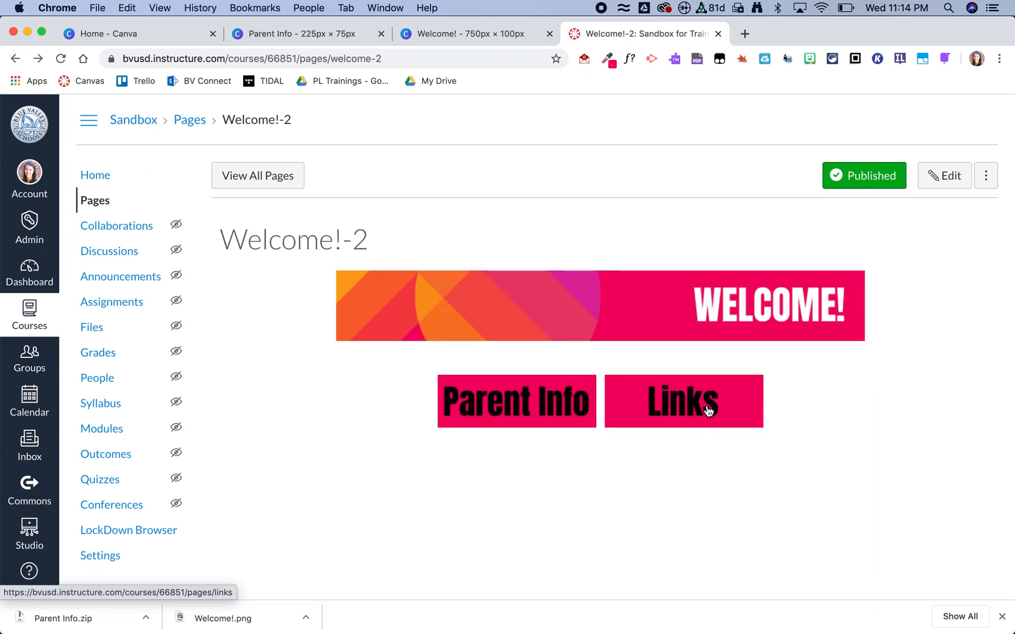
left_click(683, 402)
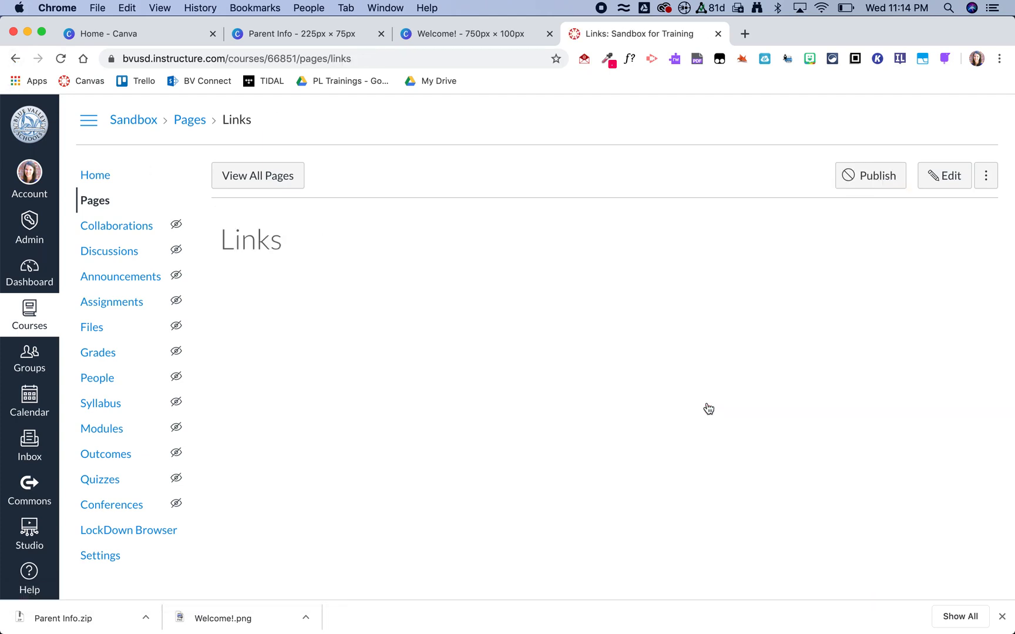
left_click(95, 175)
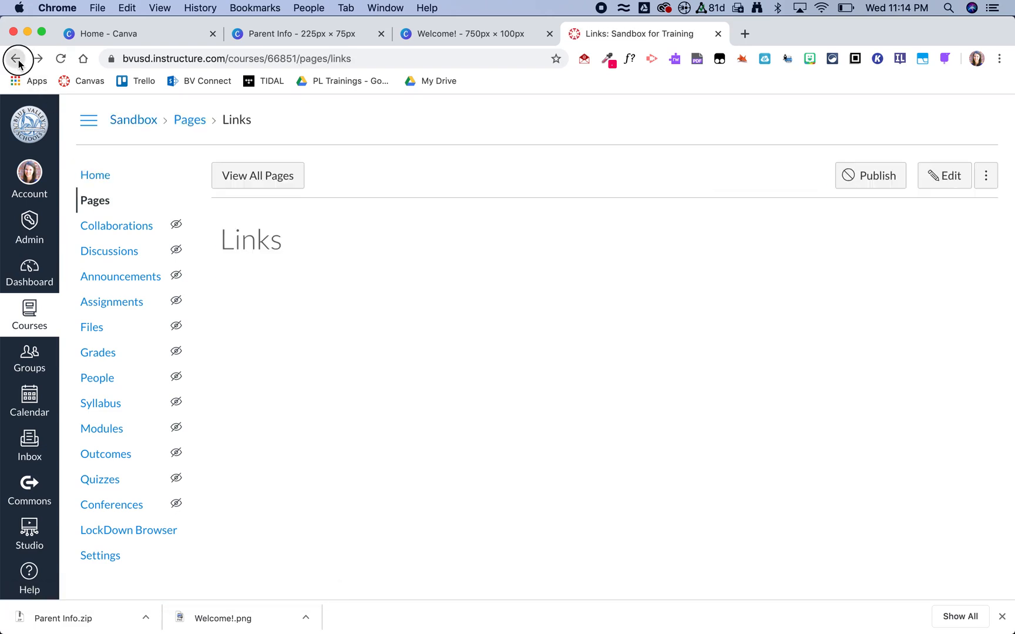
left_click(17, 58)
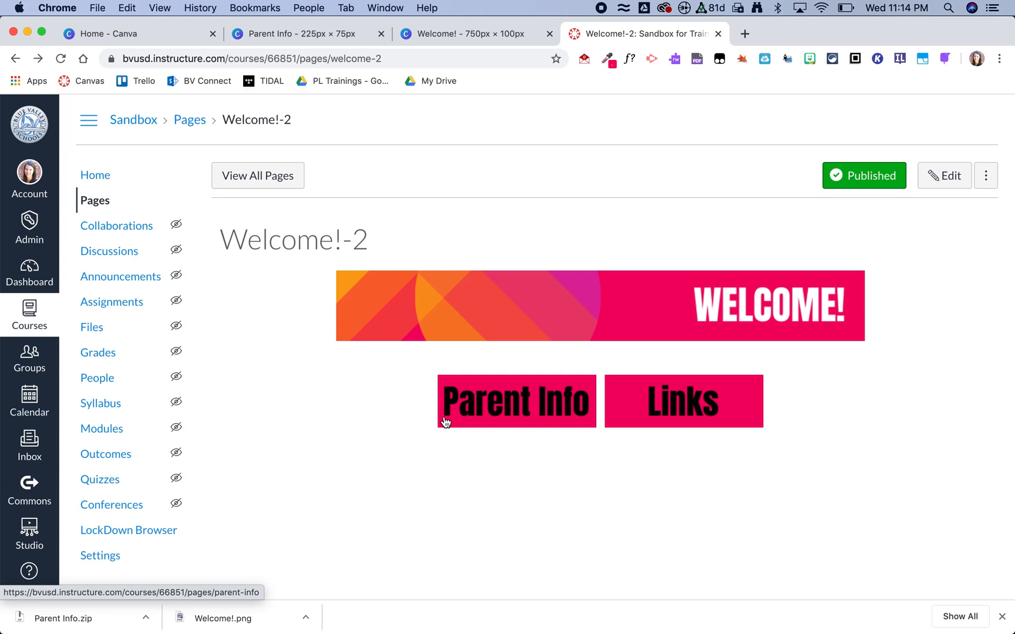
mouse_move(903, 442)
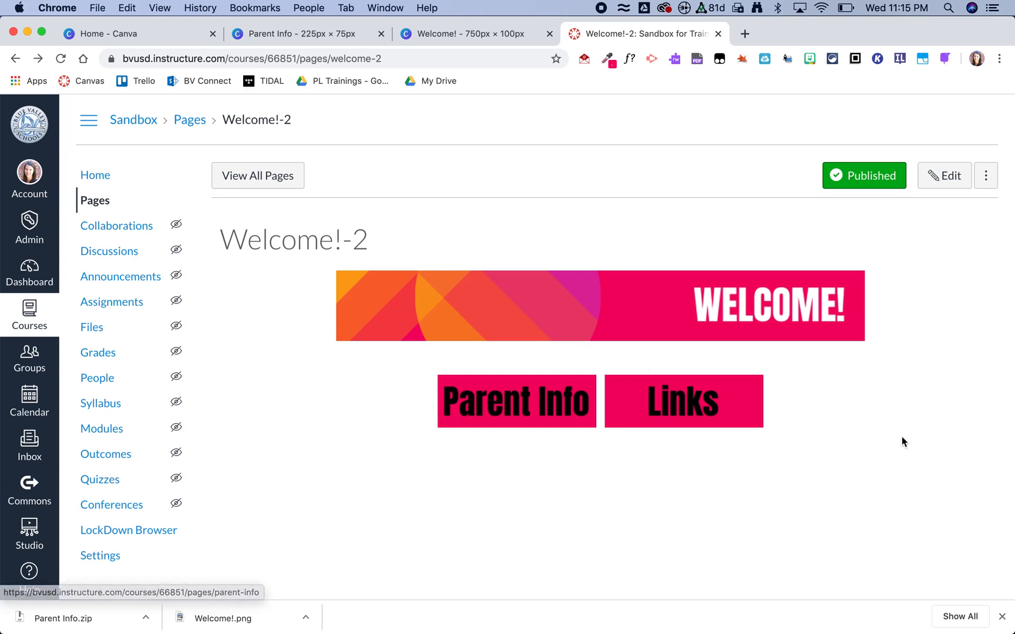
mouse_move(505, 416)
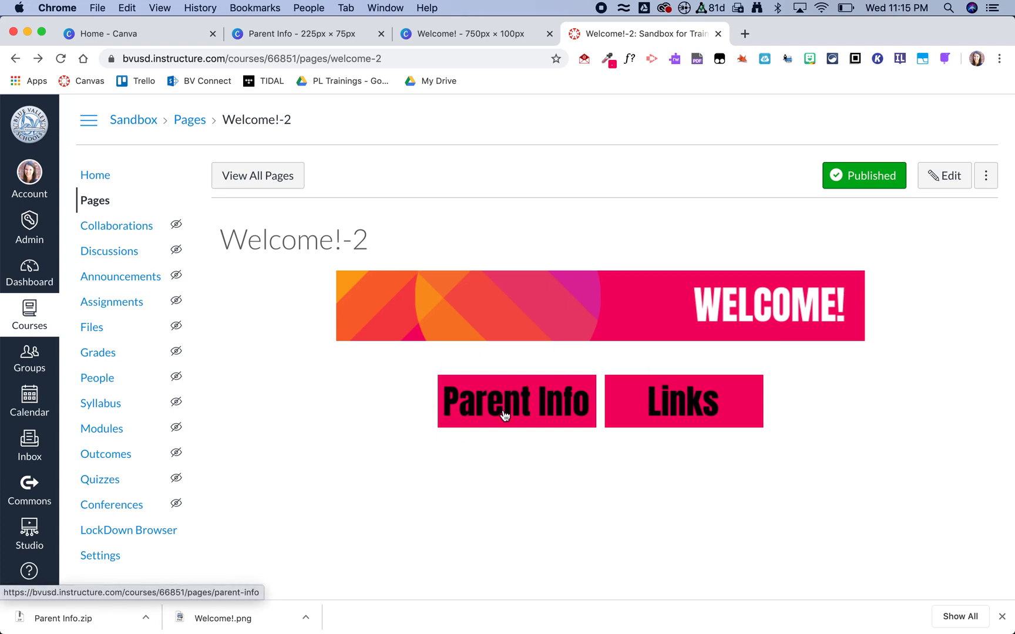
mouse_move(754, 318)
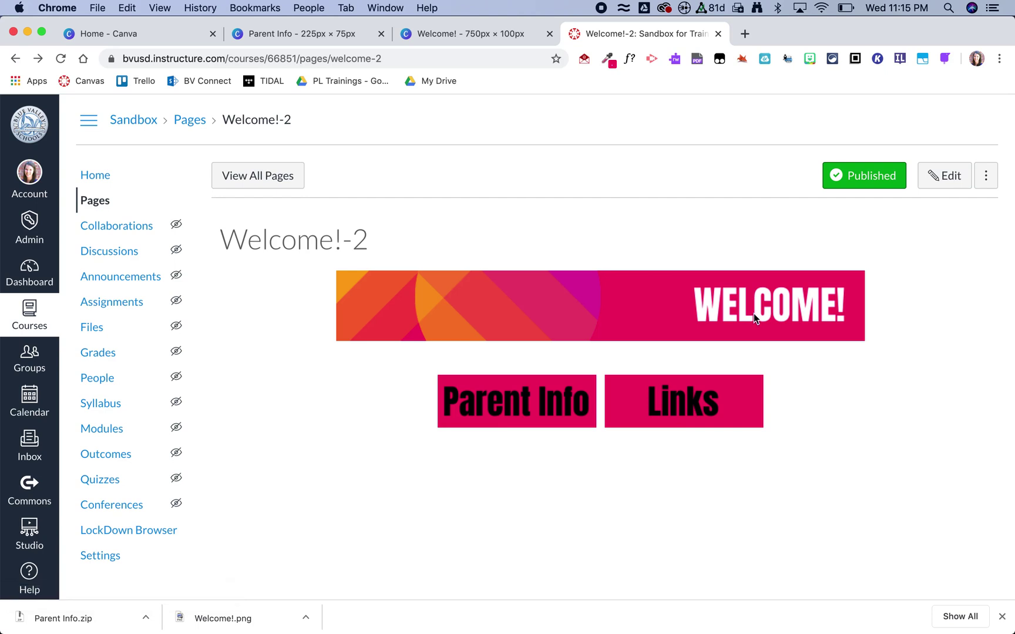
mouse_move(827, 479)
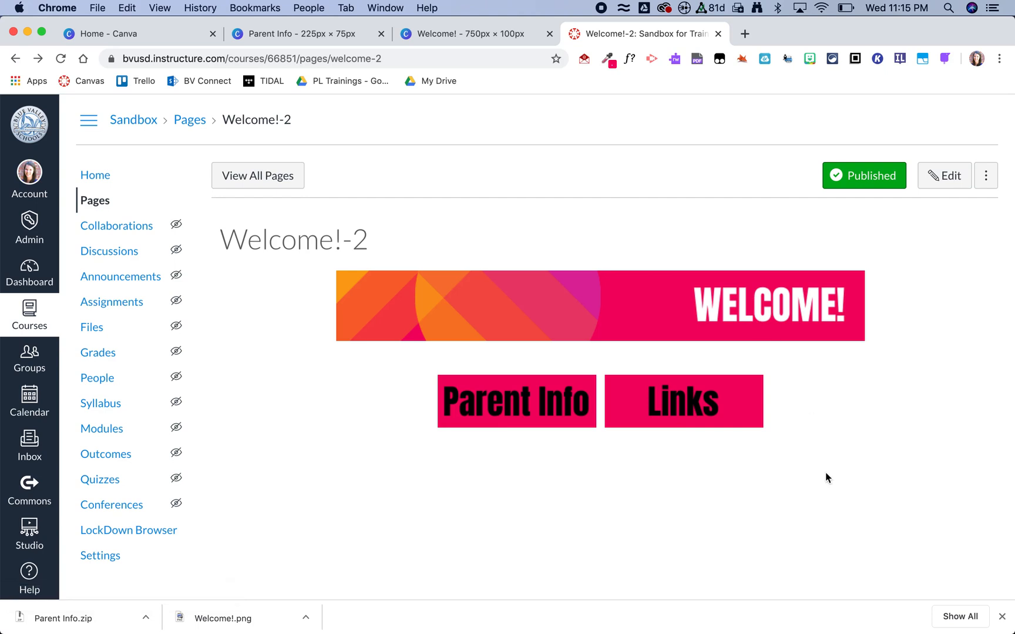